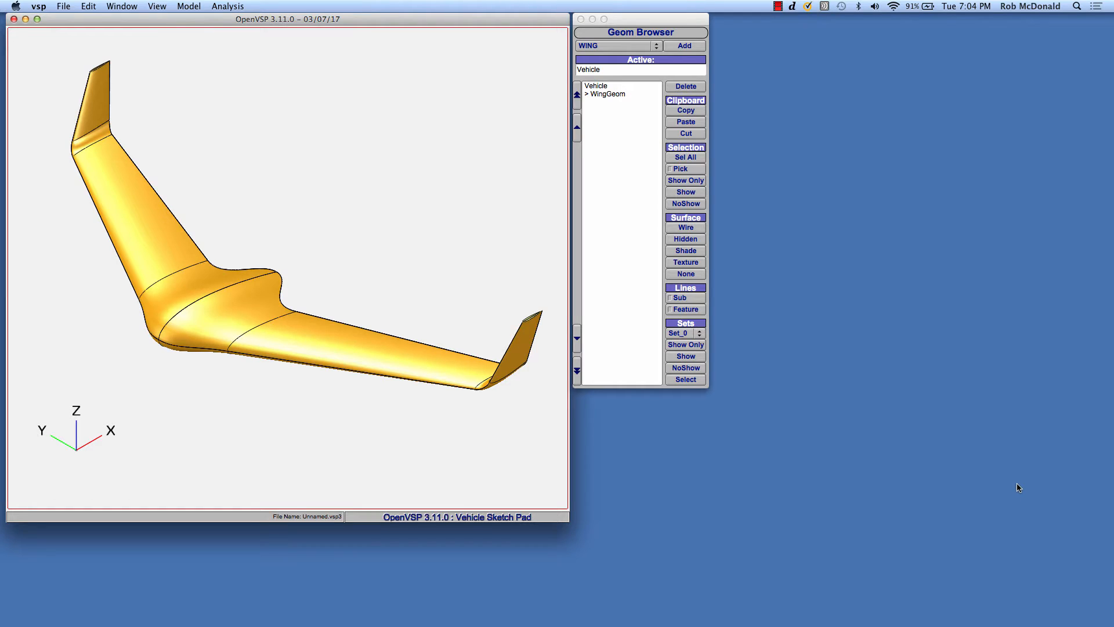
mouse_move(984, 471)
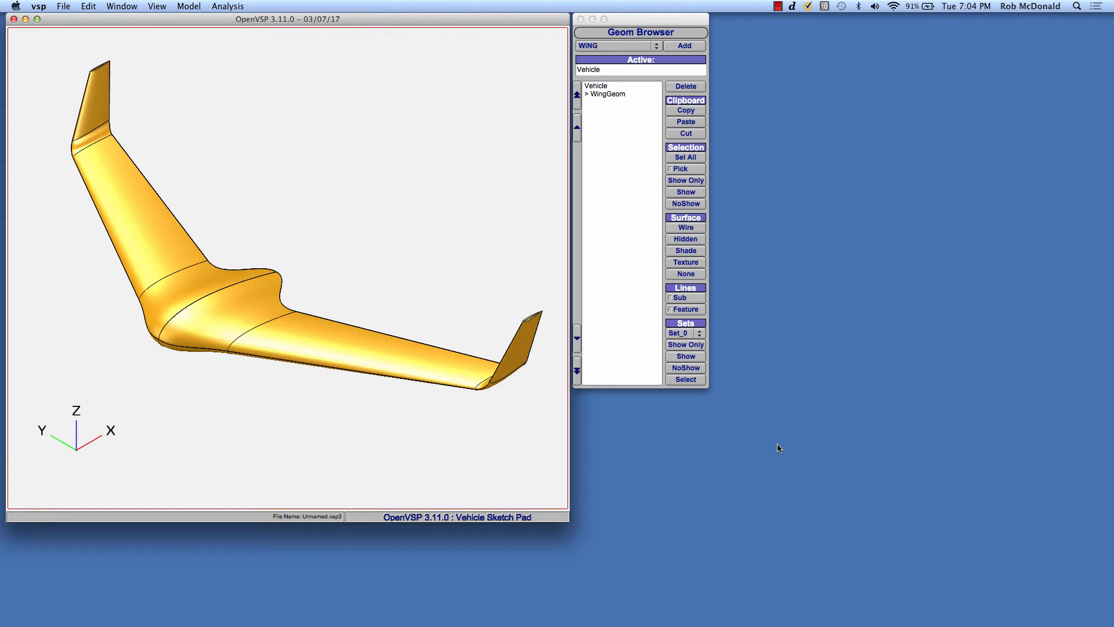
mouse_move(658, 433)
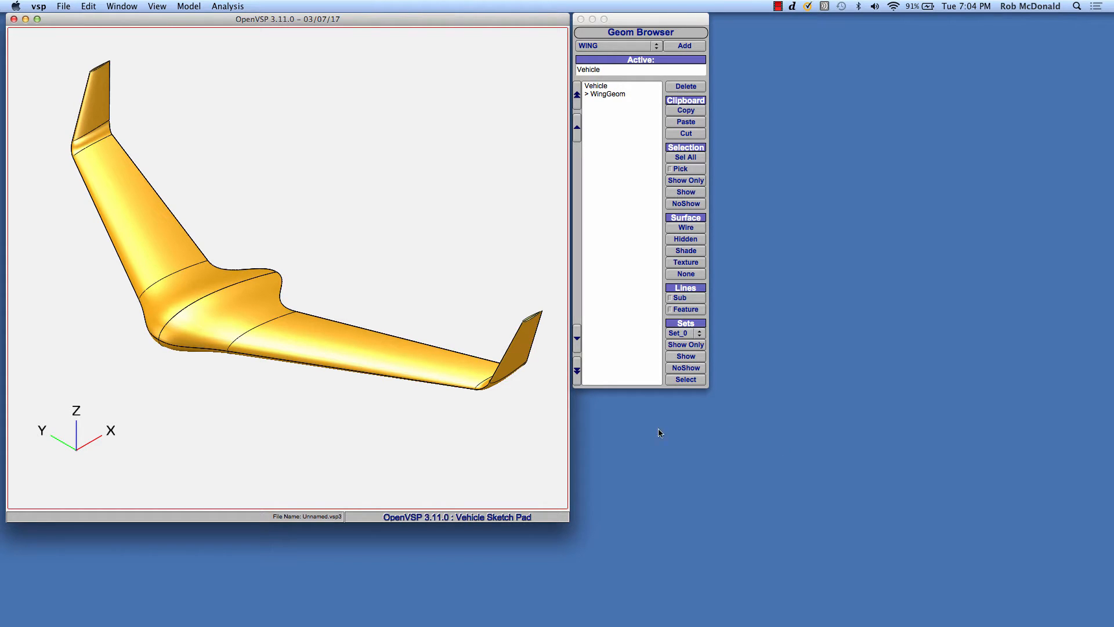
mouse_move(645, 436)
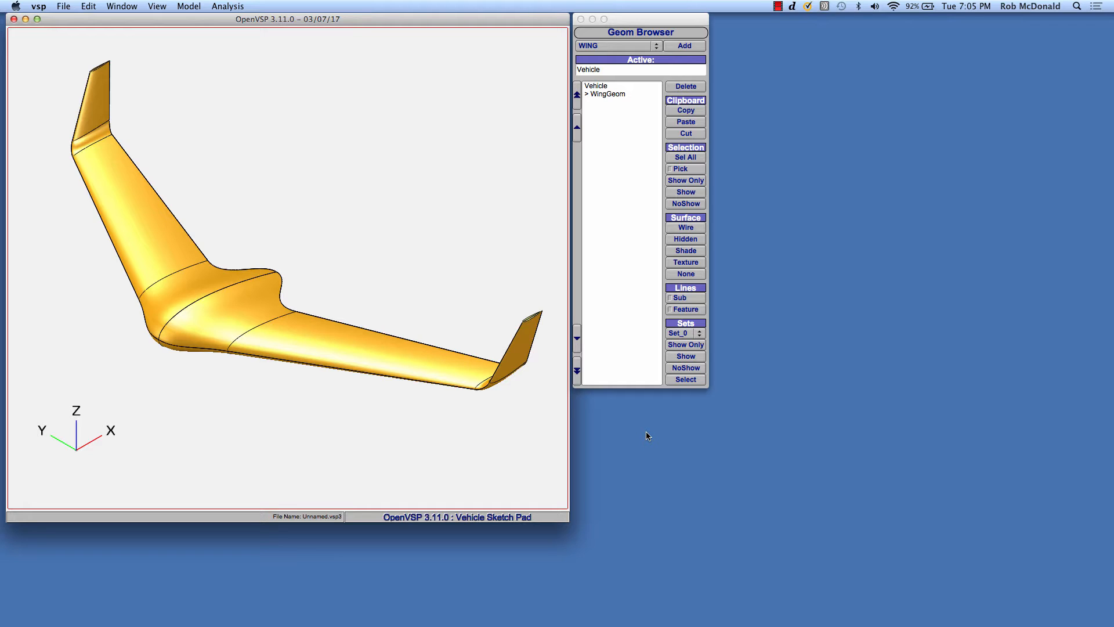
mouse_move(645, 440)
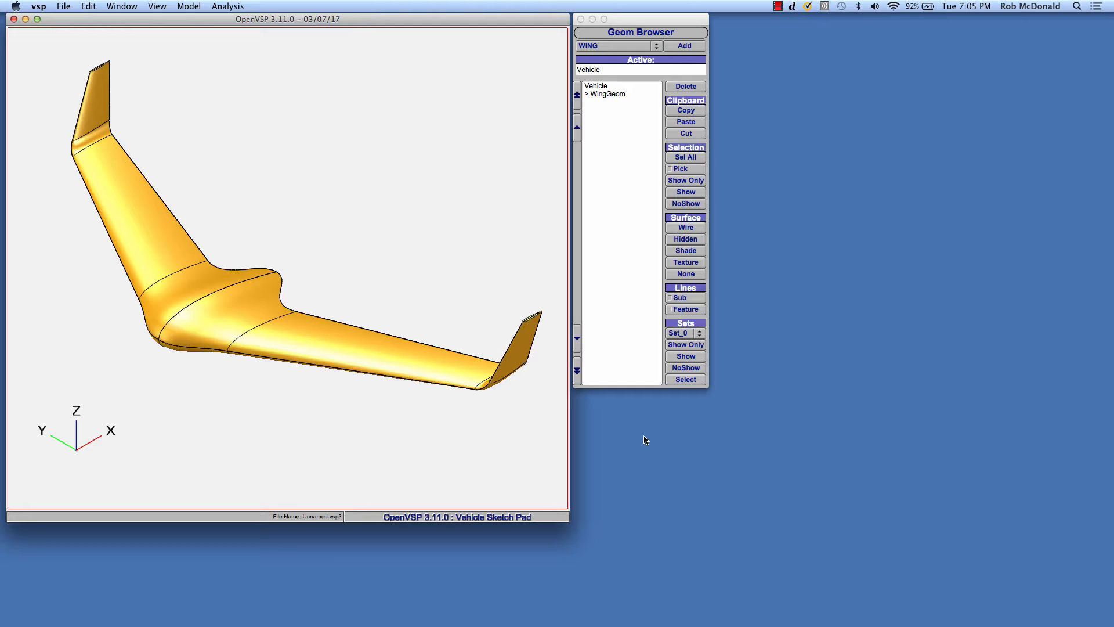
mouse_move(526, 394)
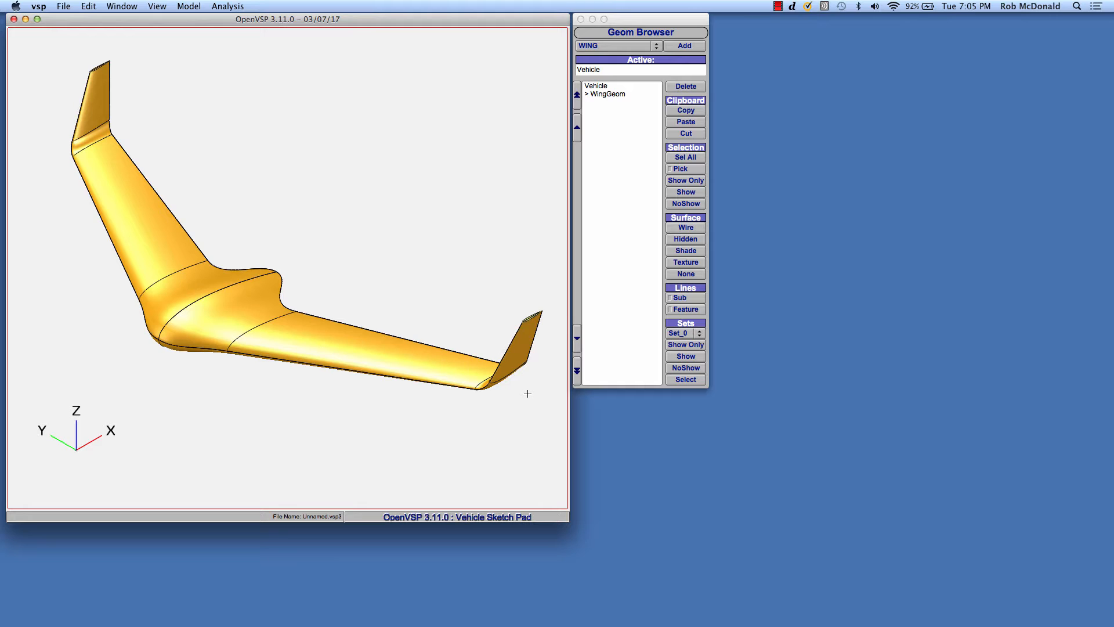
mouse_move(411, 393)
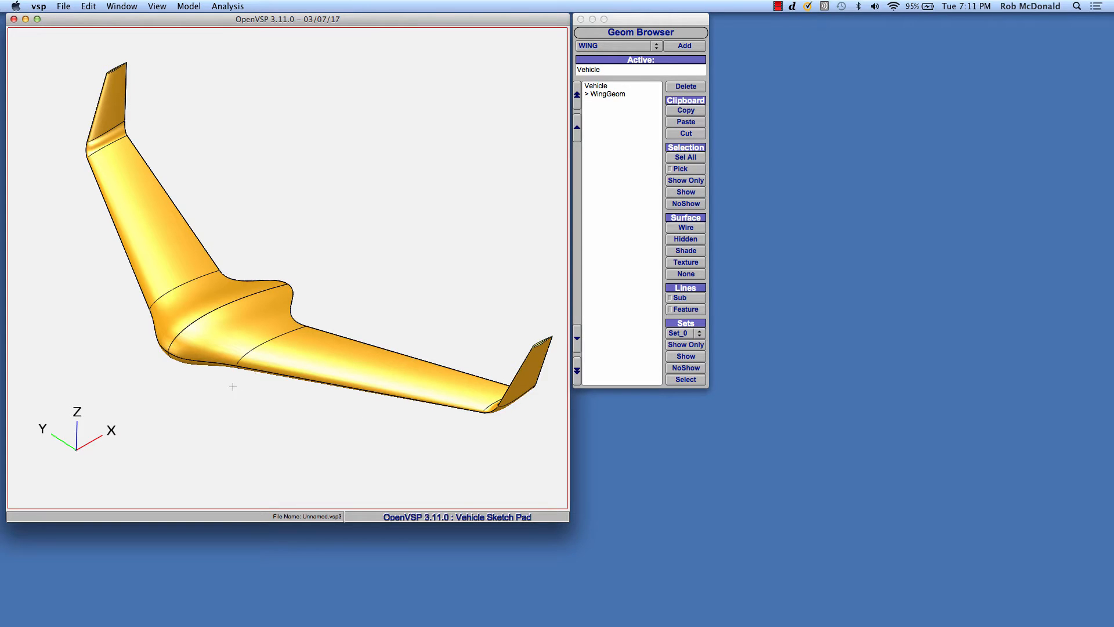
mouse_move(209, 313)
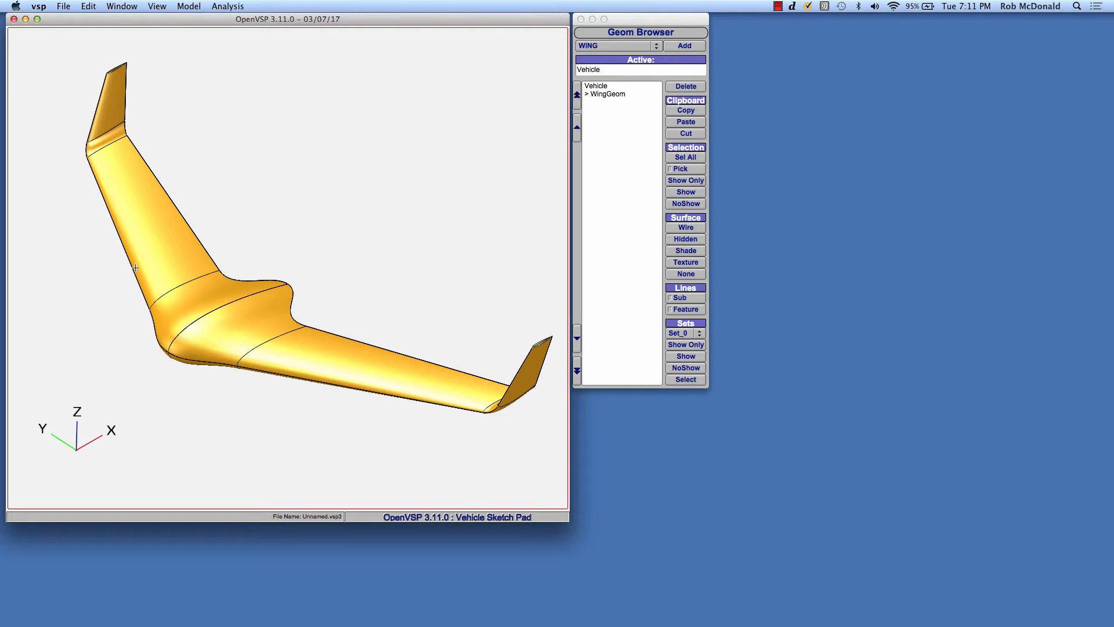
mouse_move(161, 376)
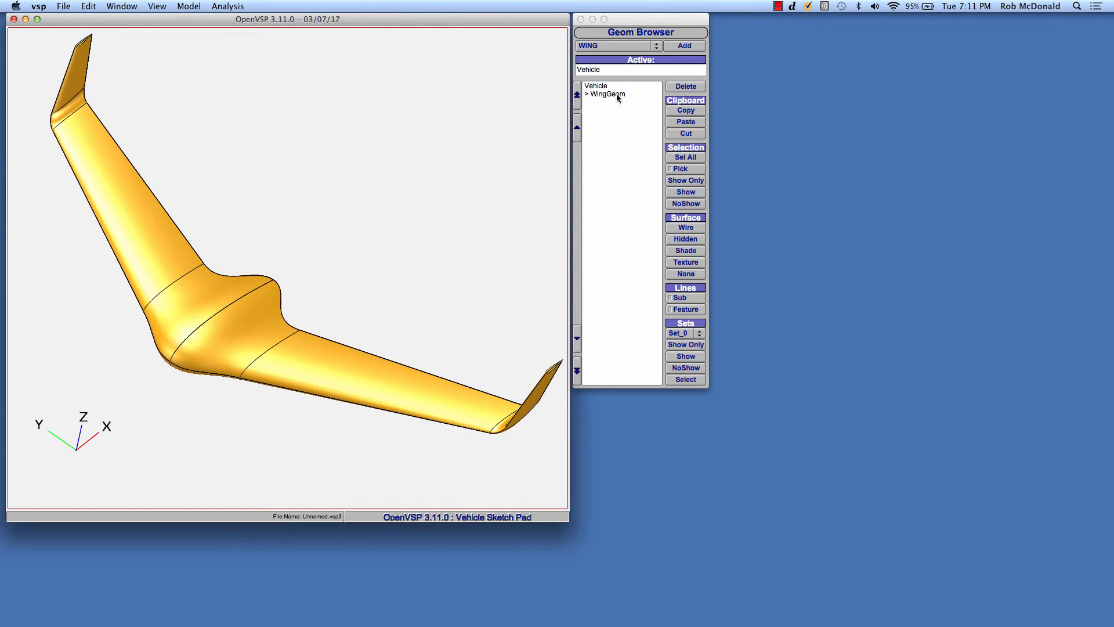
- Delete the old wing, add a default wing, and split it into four sections
left_click(684, 86)
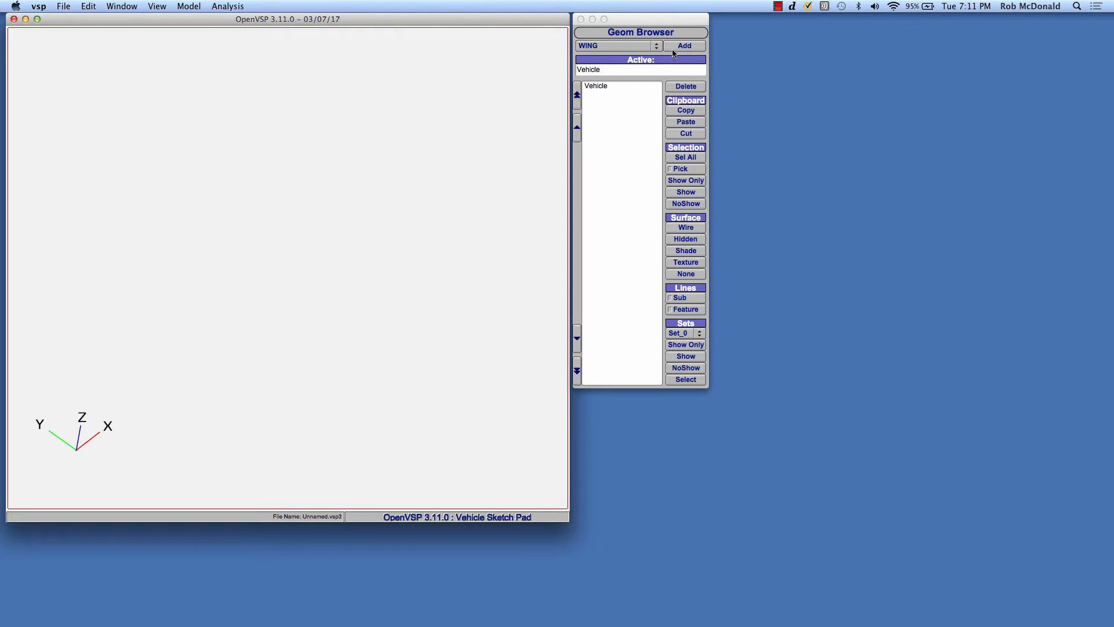
left_click(684, 45)
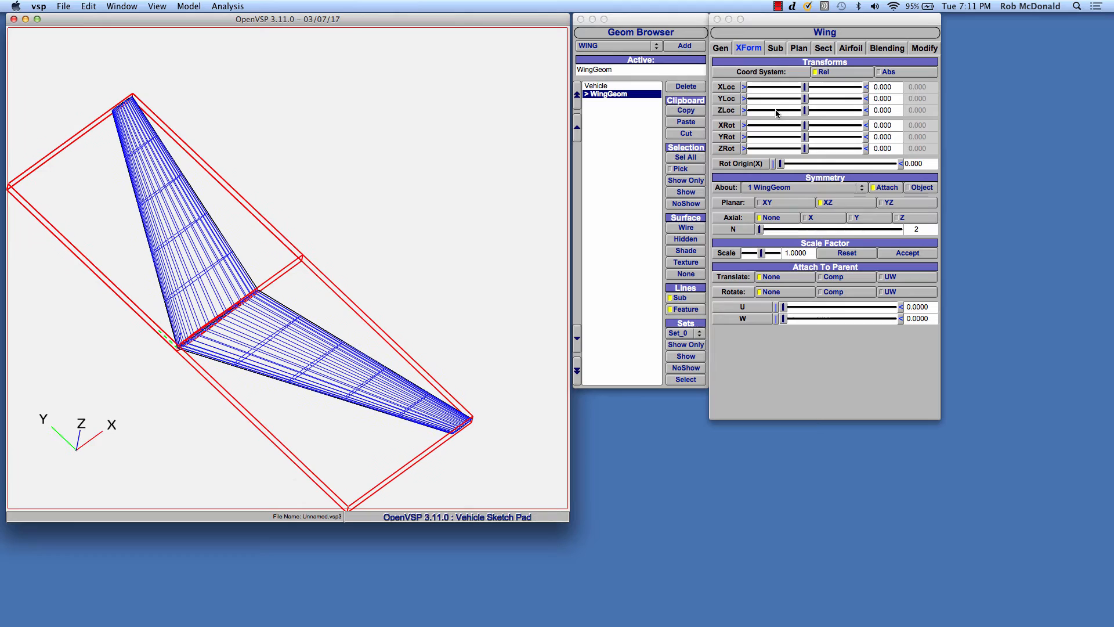
left_click(823, 48)
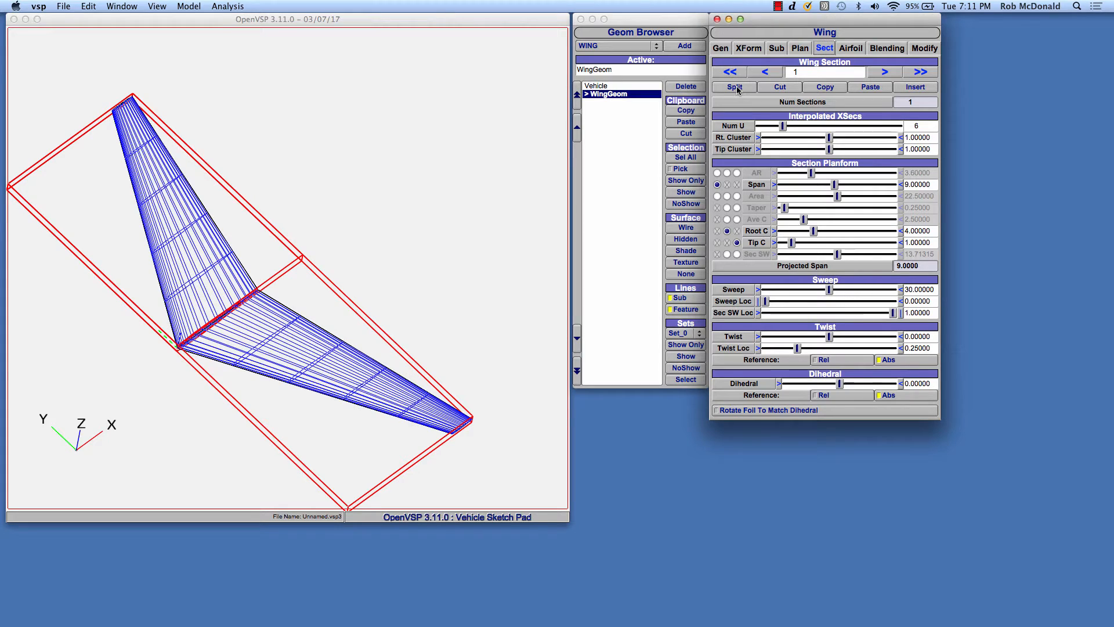
left_click(734, 86)
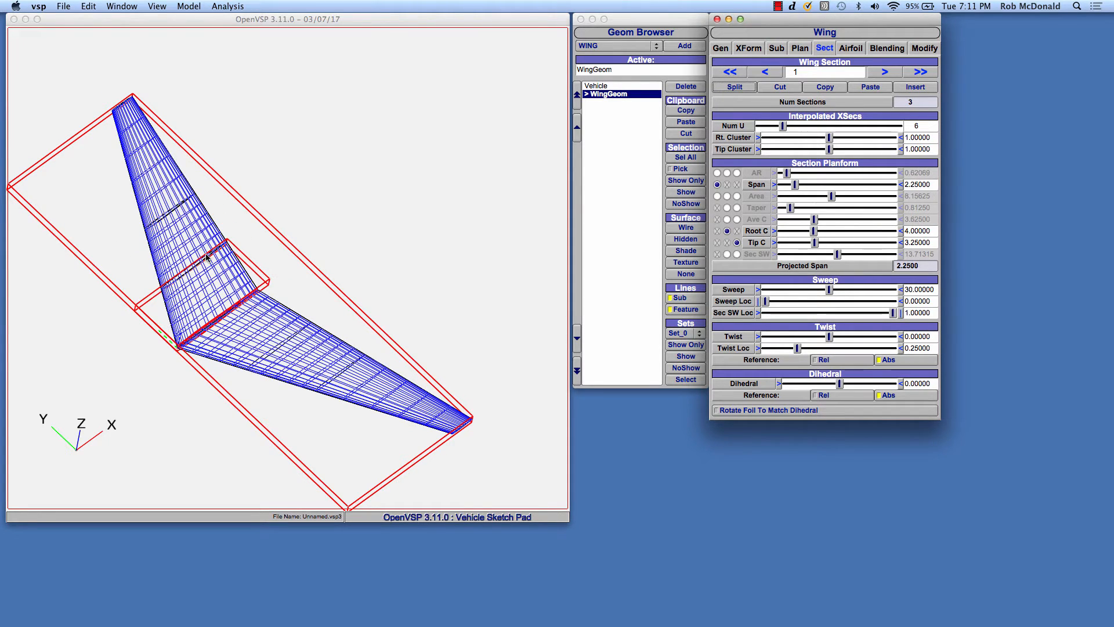
left_click(883, 72)
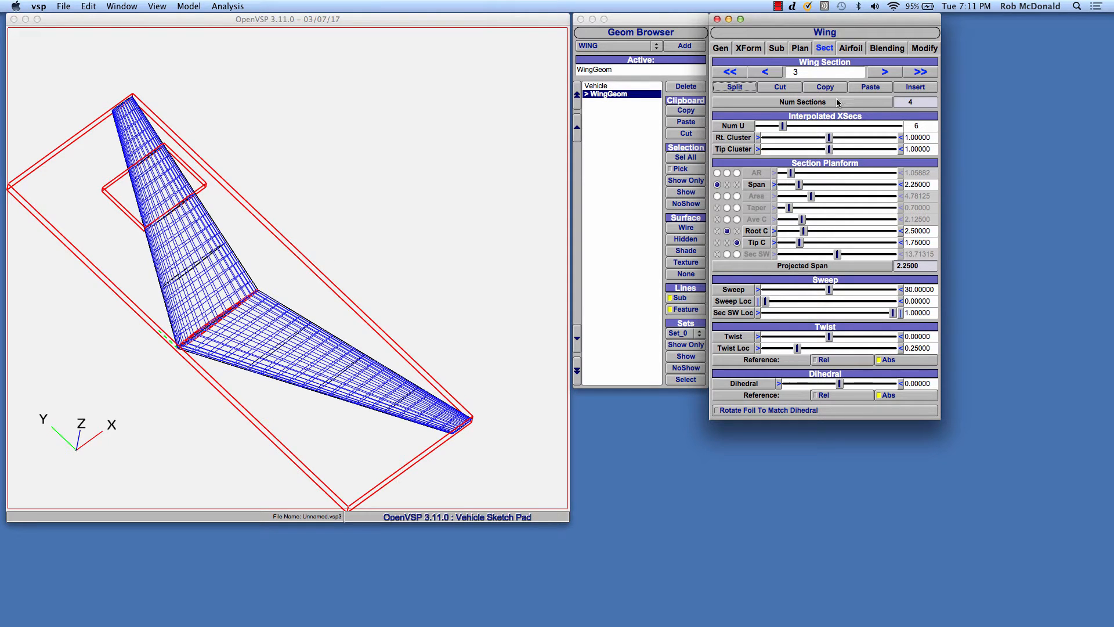
mouse_move(860, 73)
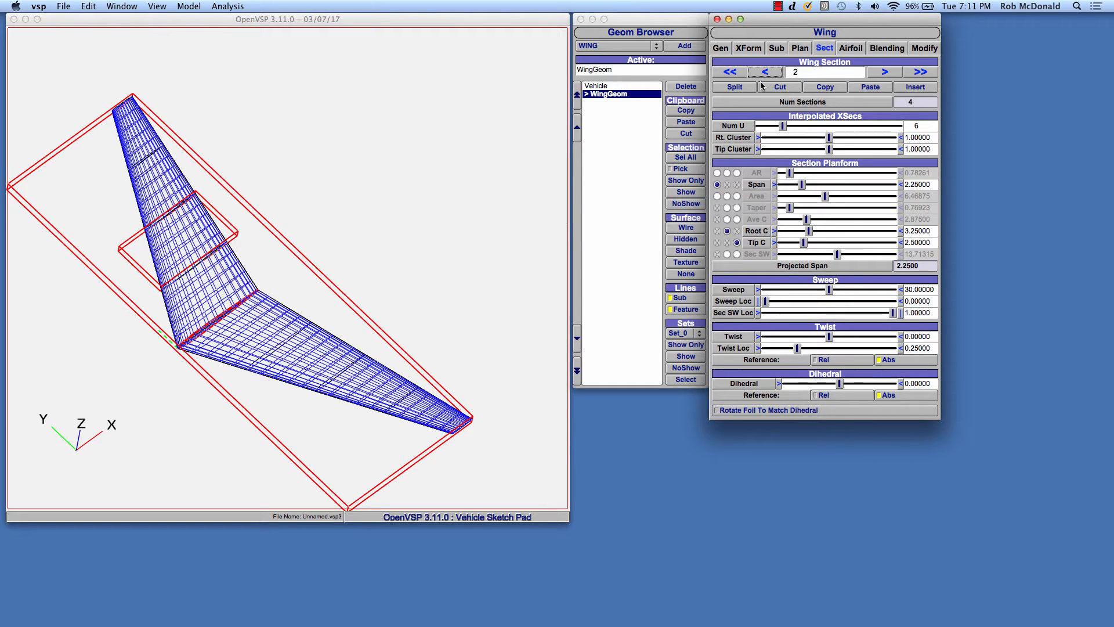
- Enlarge the root chord, set section 2 span to 9, and taper section 3's tip chord
left_click(765, 72)
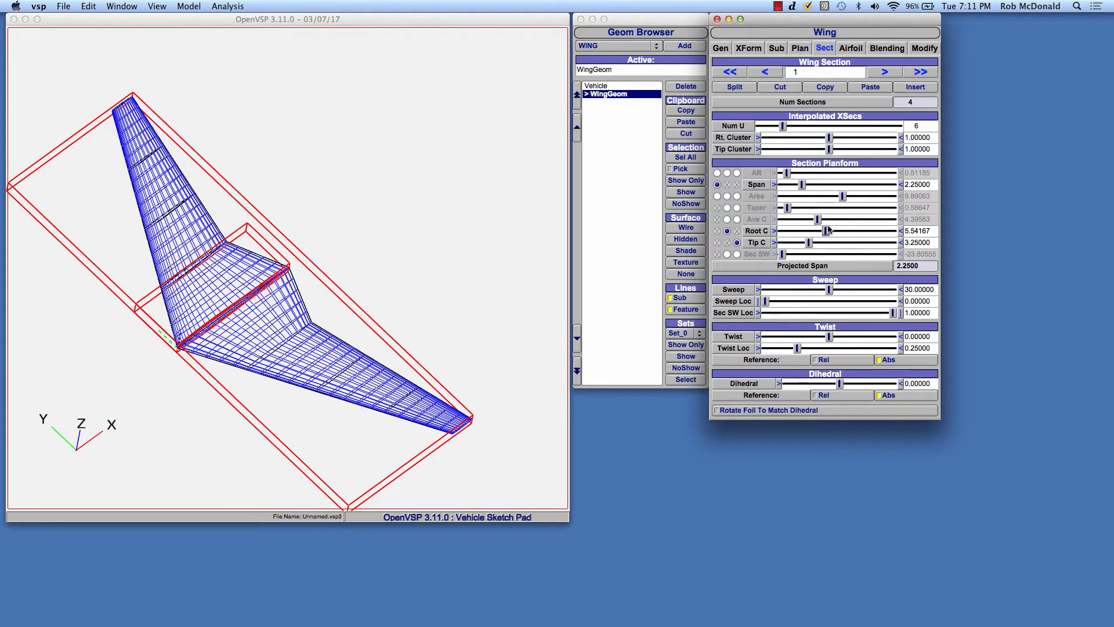
left_click(885, 71)
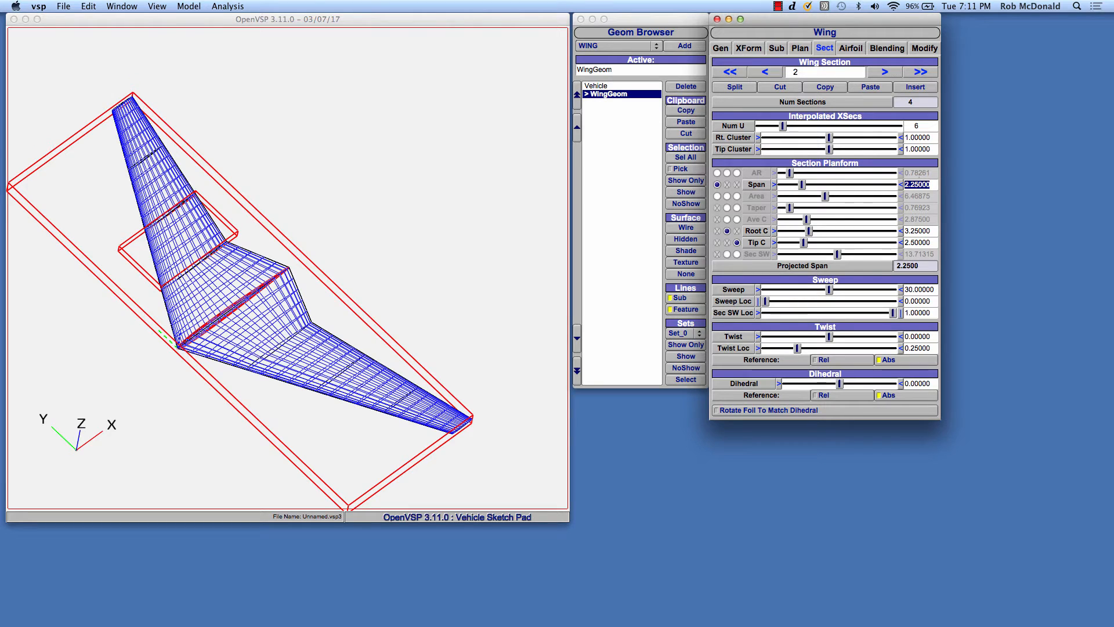
type("9")
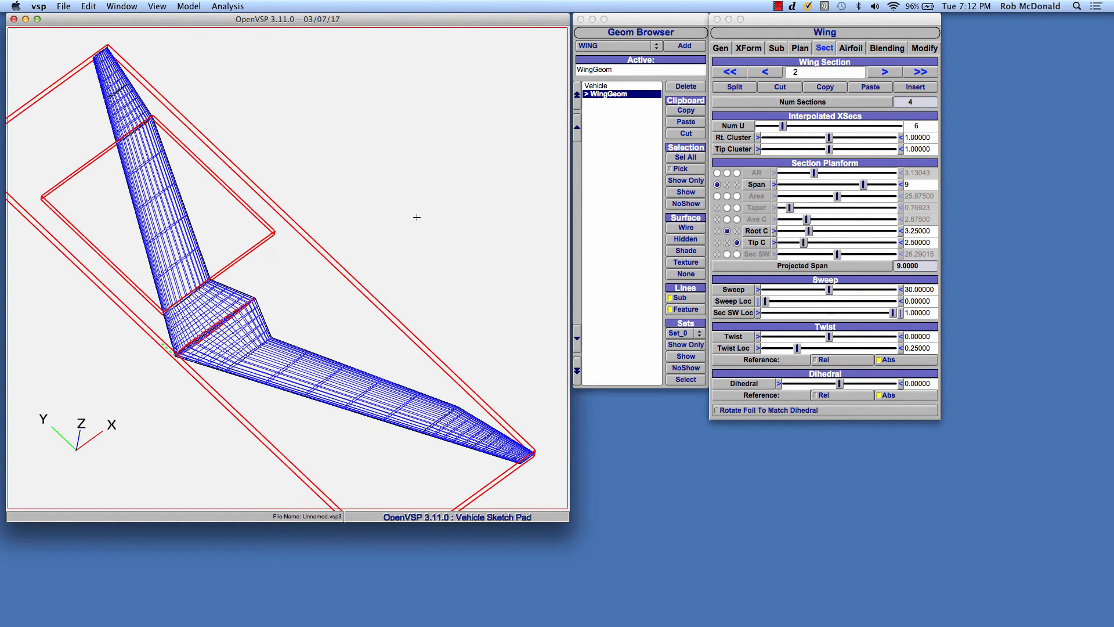
left_click(884, 71)
type(".5")
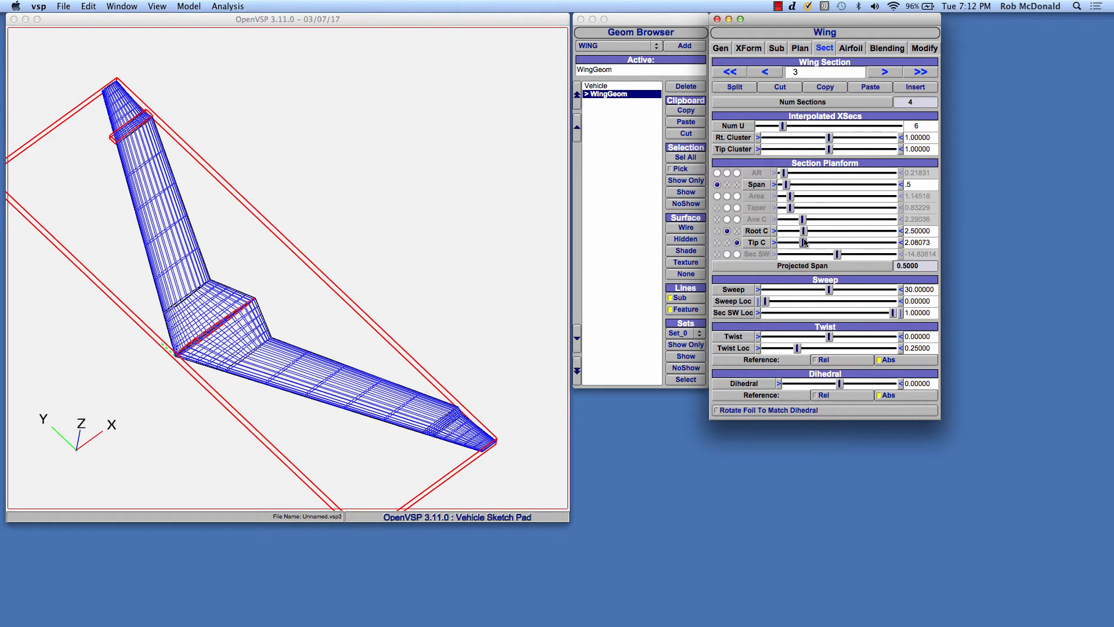
left_click_drag(803, 243, 813, 242)
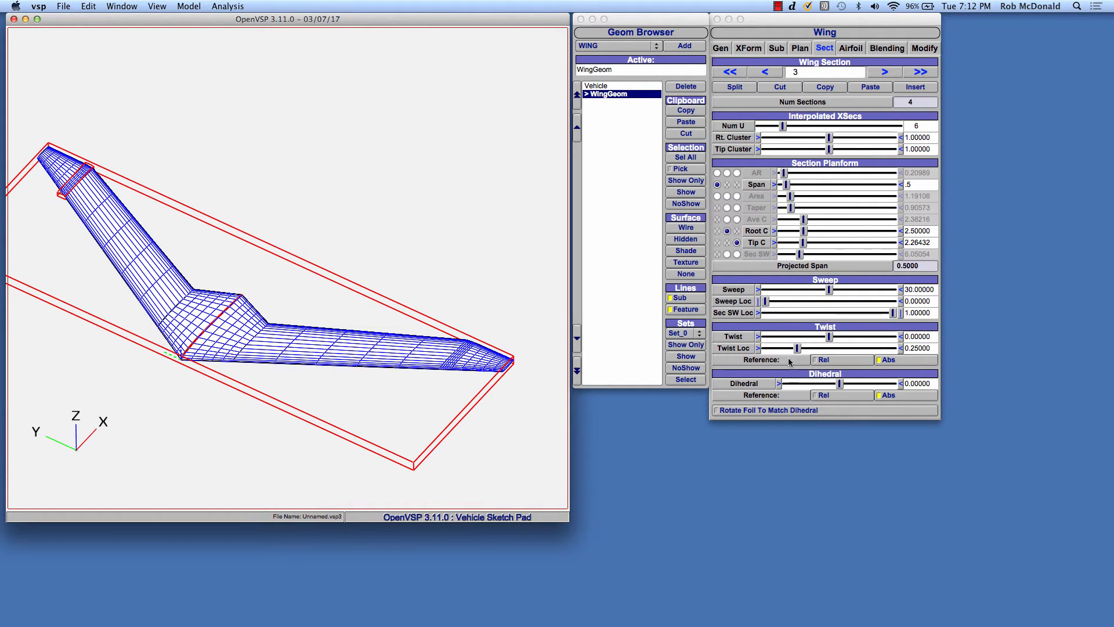
mouse_move(752, 413)
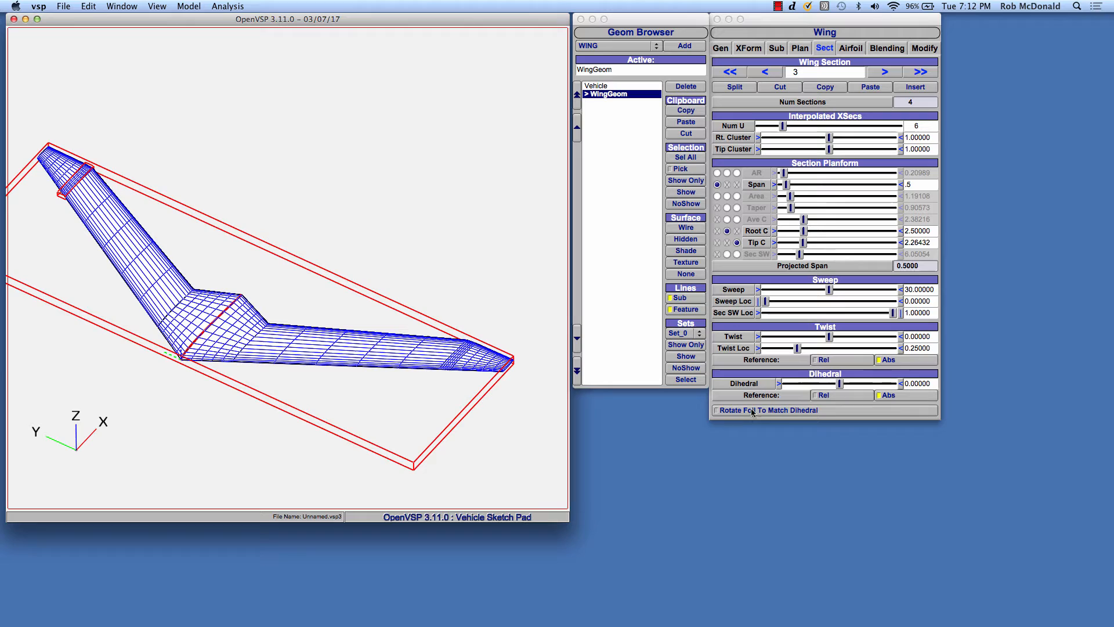
mouse_move(767, 414)
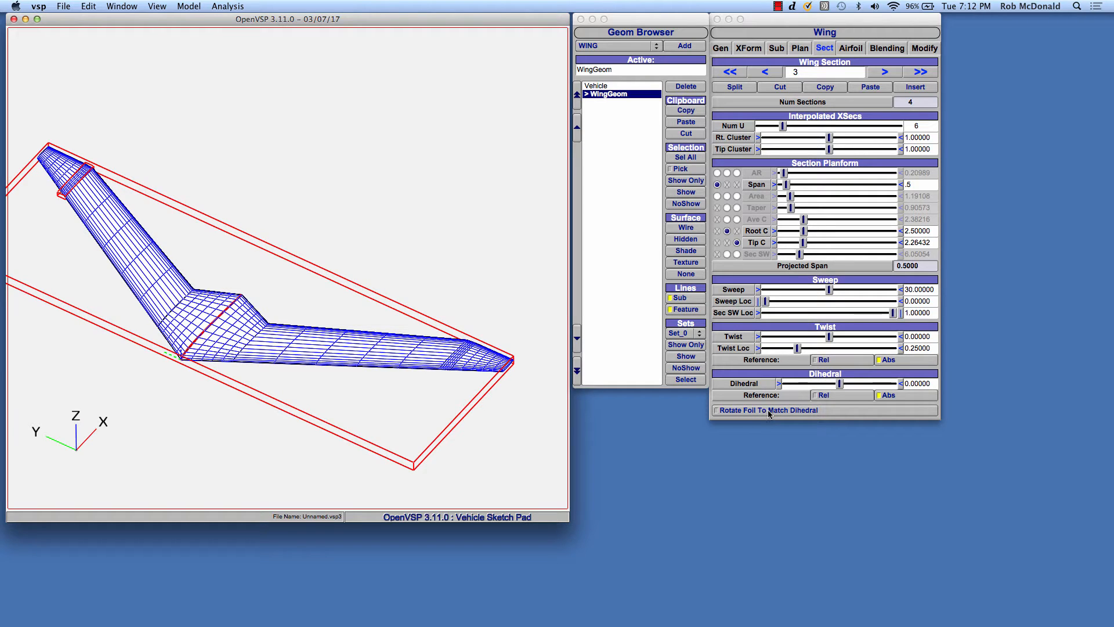
- Give the tip section 40° relative dihedral with airfoils rotated to match dihedral
left_click(716, 410)
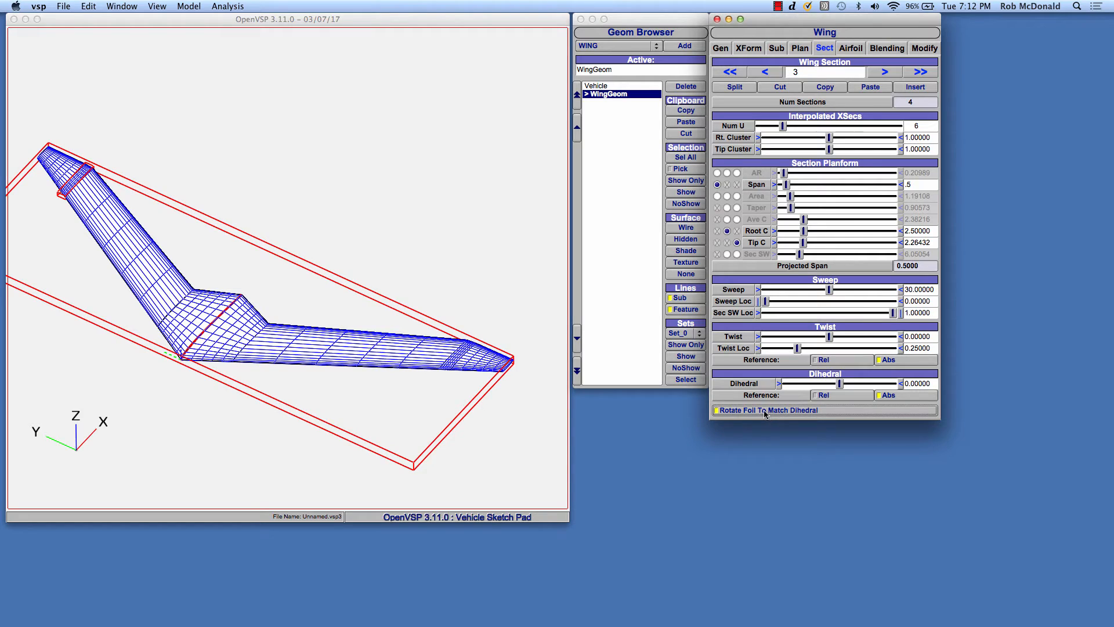
left_click(716, 411)
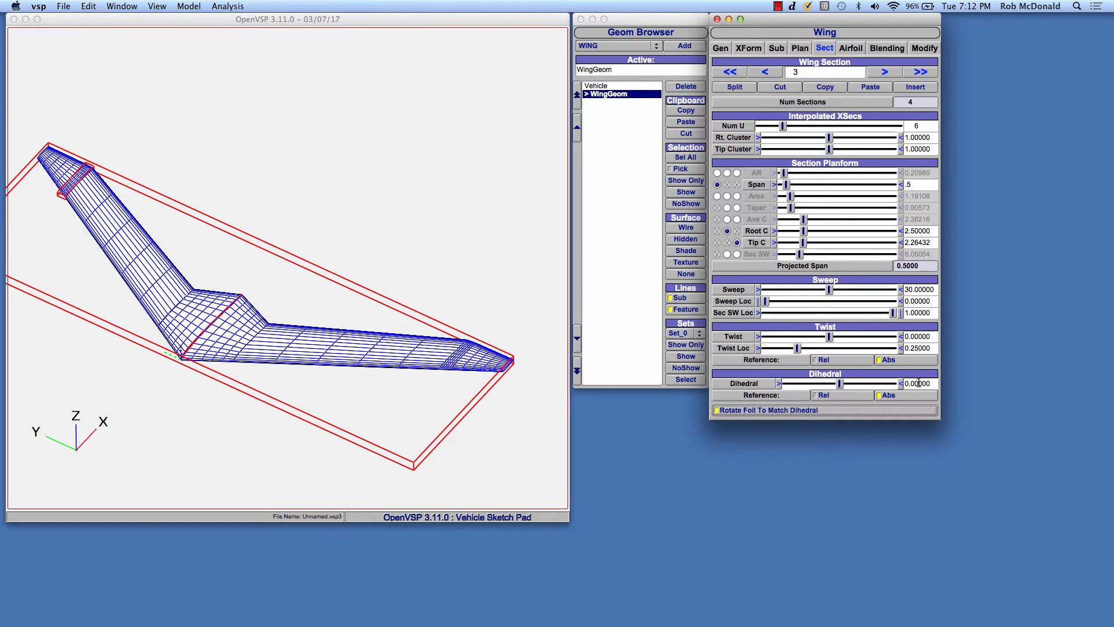
type("40")
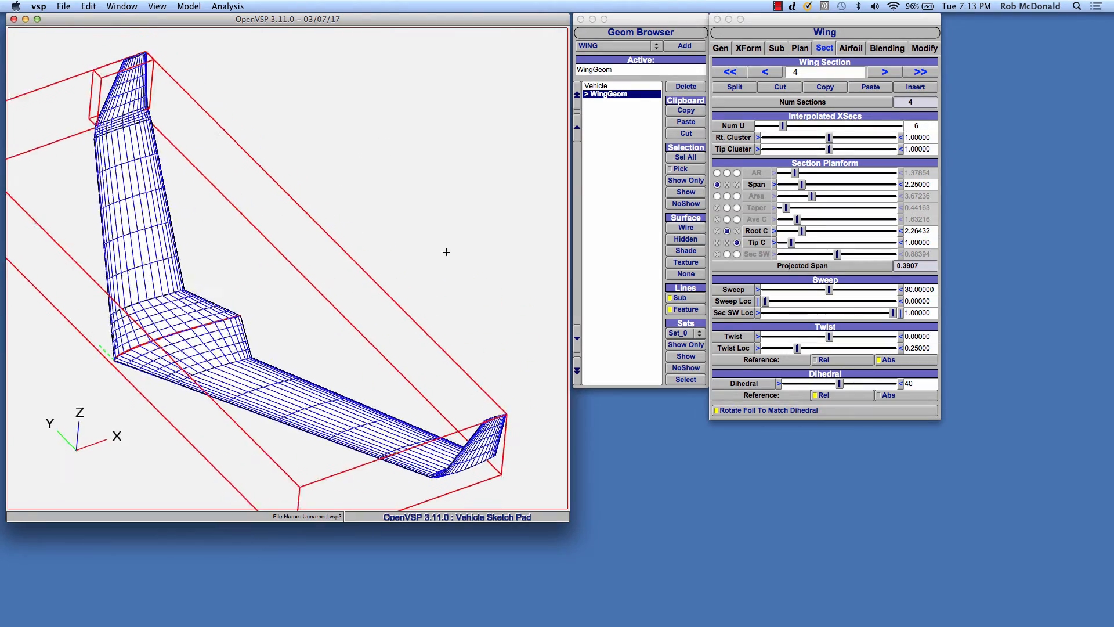
left_click_drag(446, 251, 270, 132)
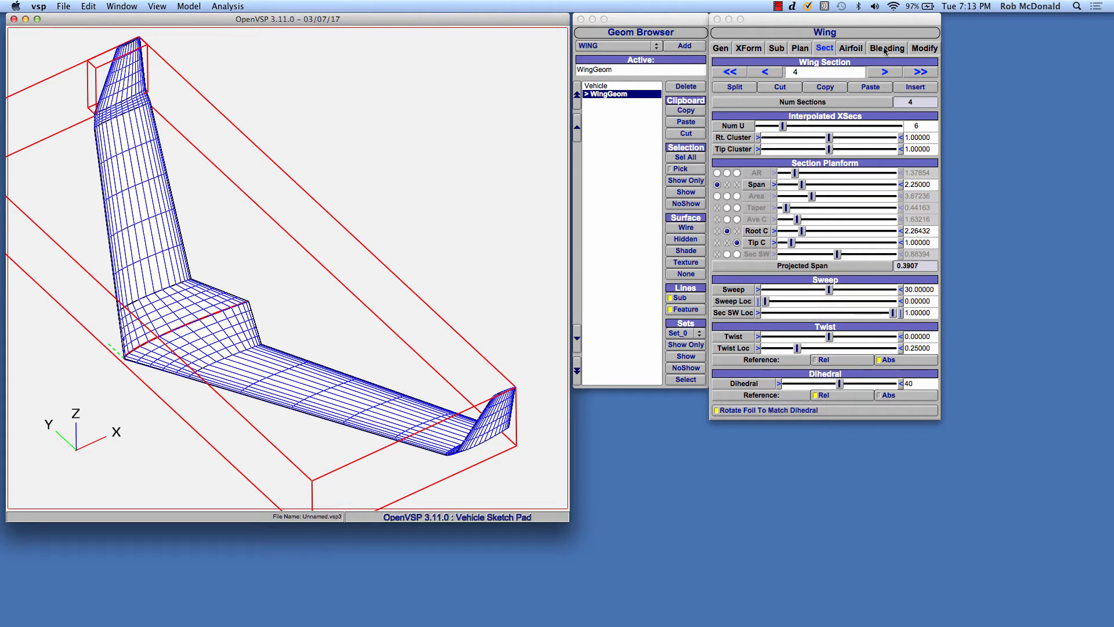
left_click(886, 48)
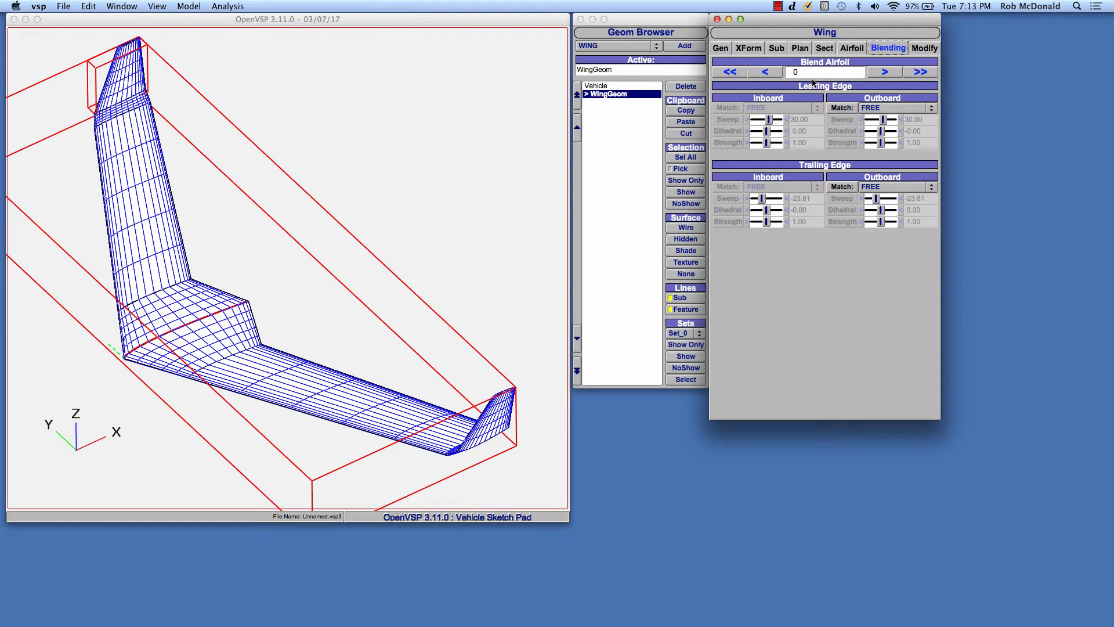
mouse_move(182, 326)
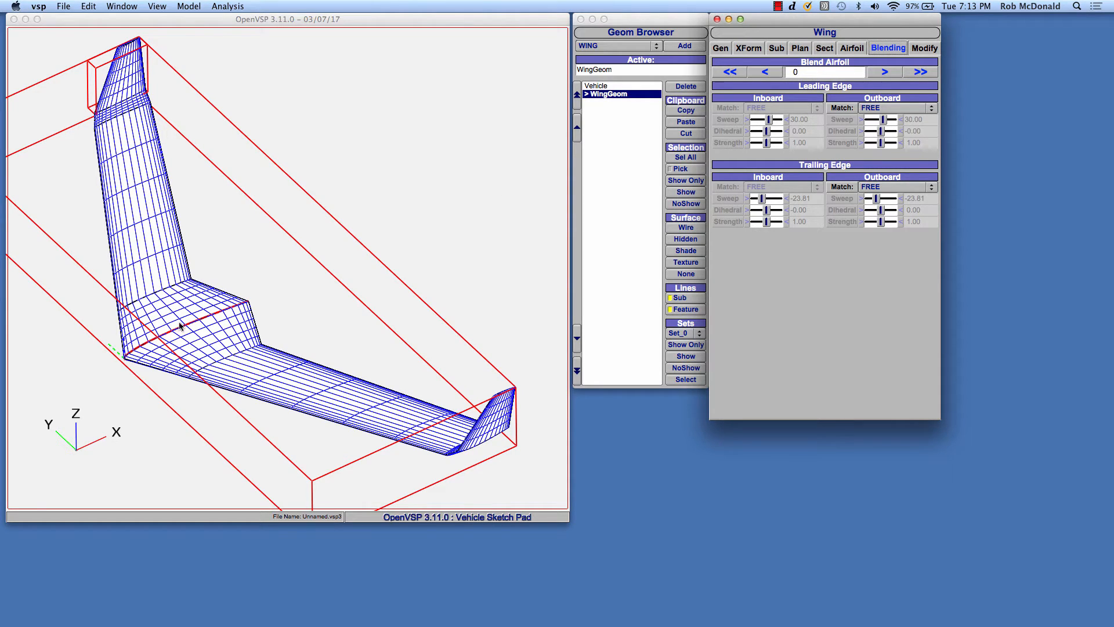
left_click(851, 47)
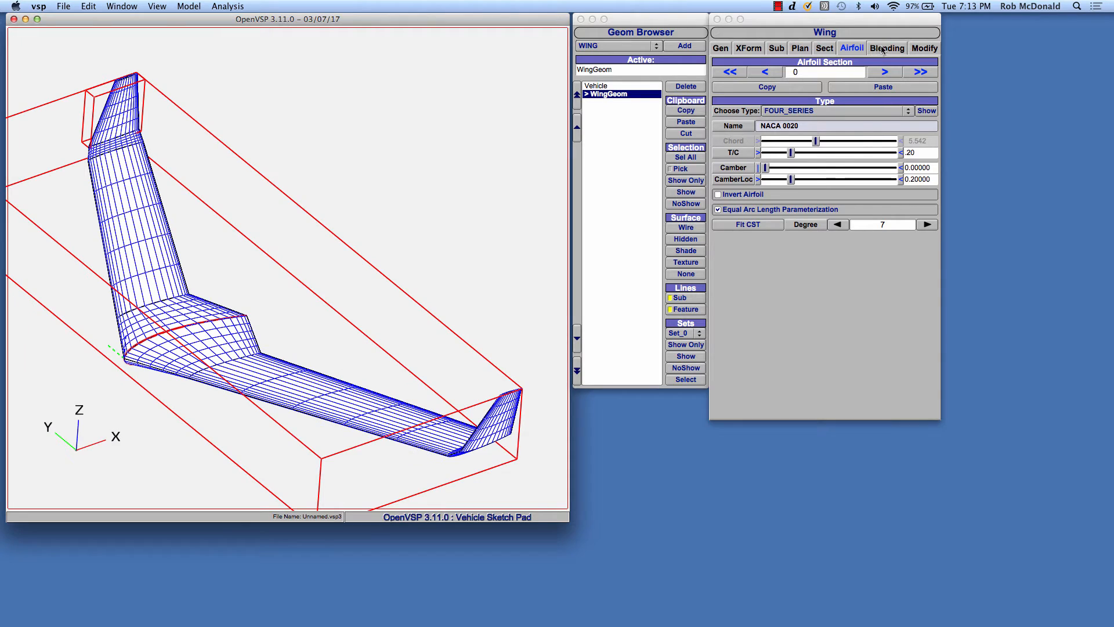
left_click(887, 47)
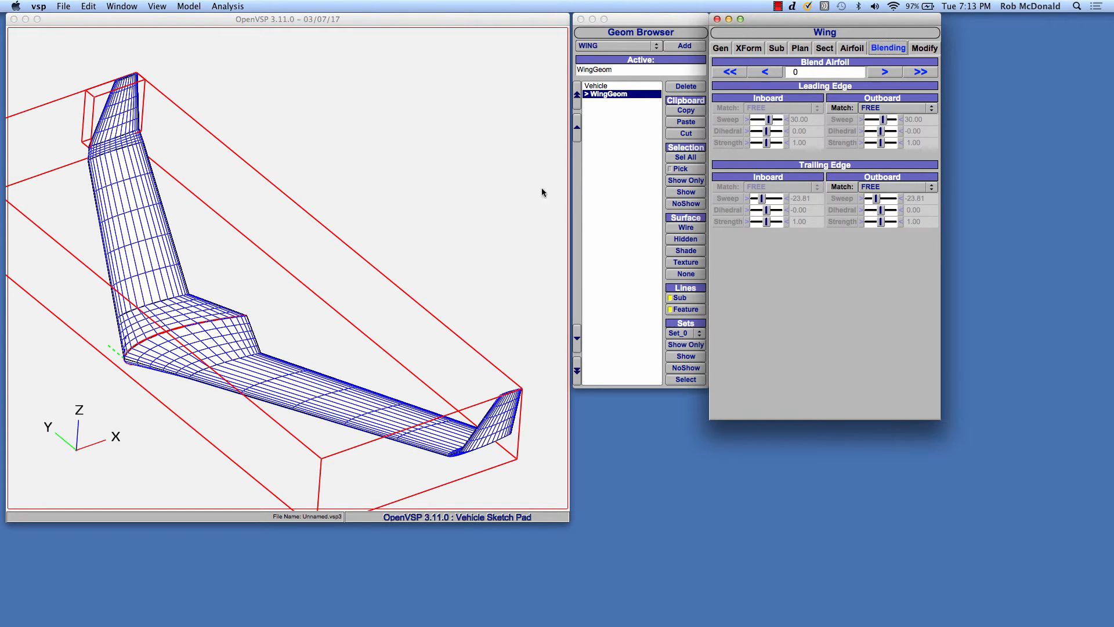
mouse_move(206, 325)
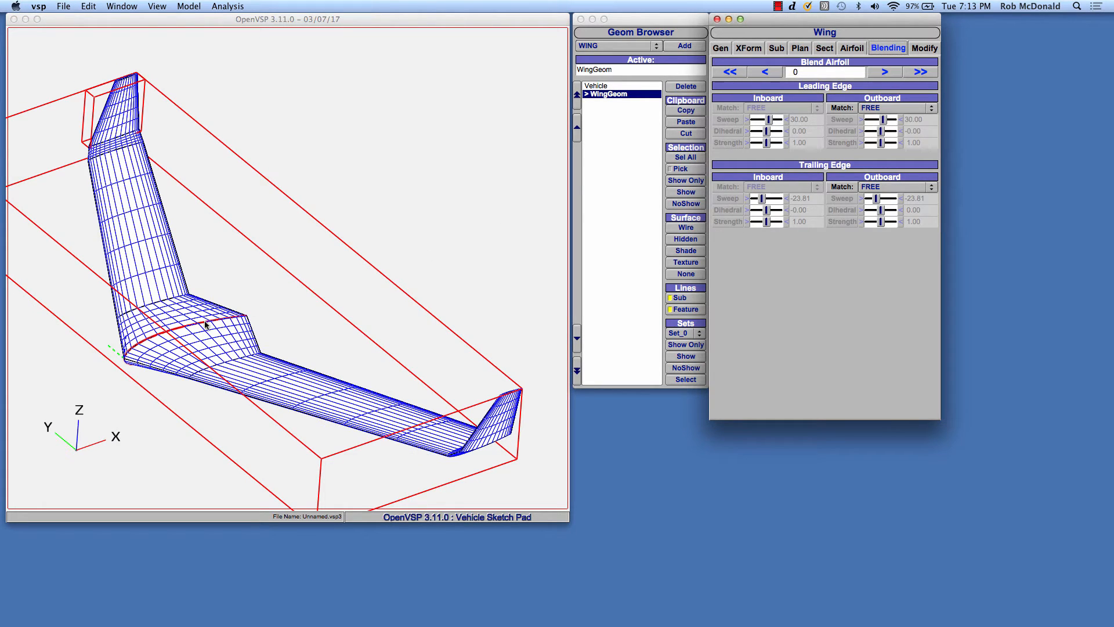
mouse_move(126, 367)
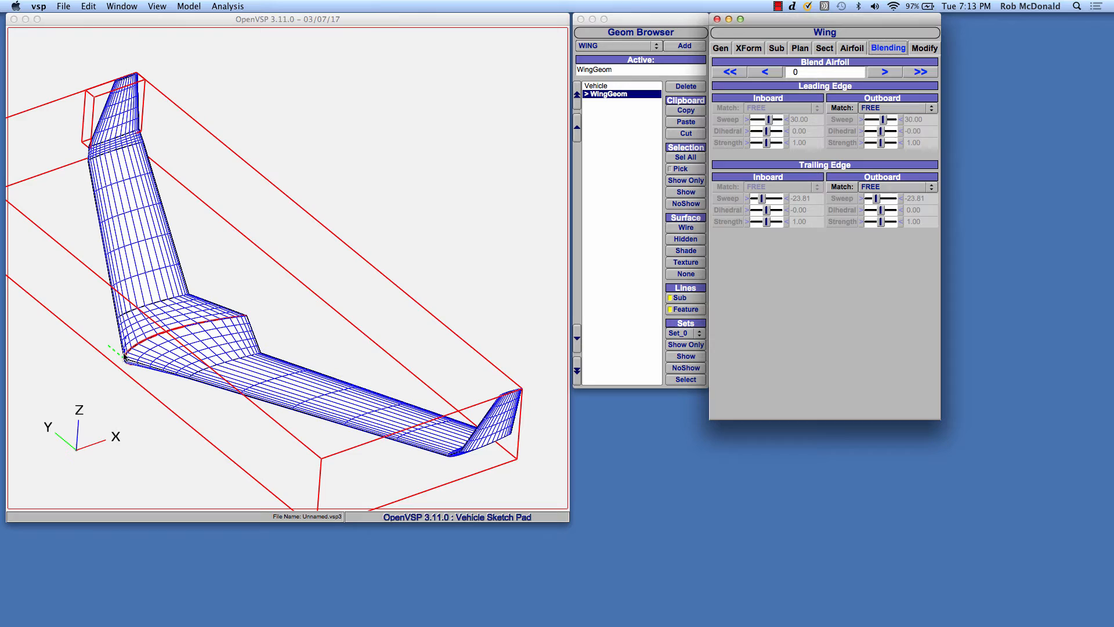
mouse_move(140, 353)
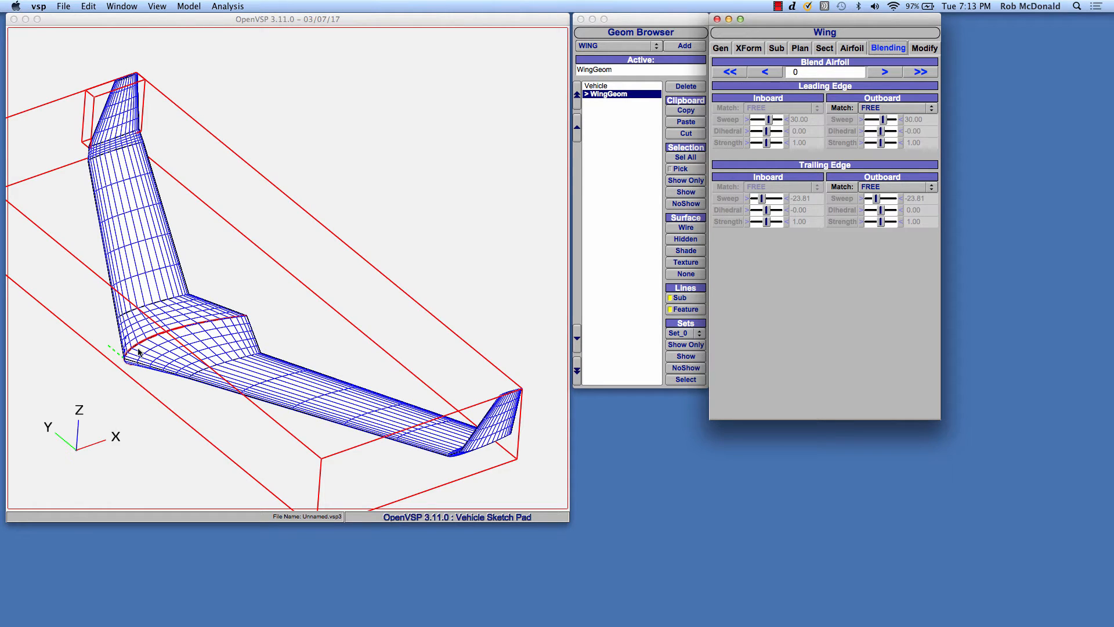
mouse_move(220, 323)
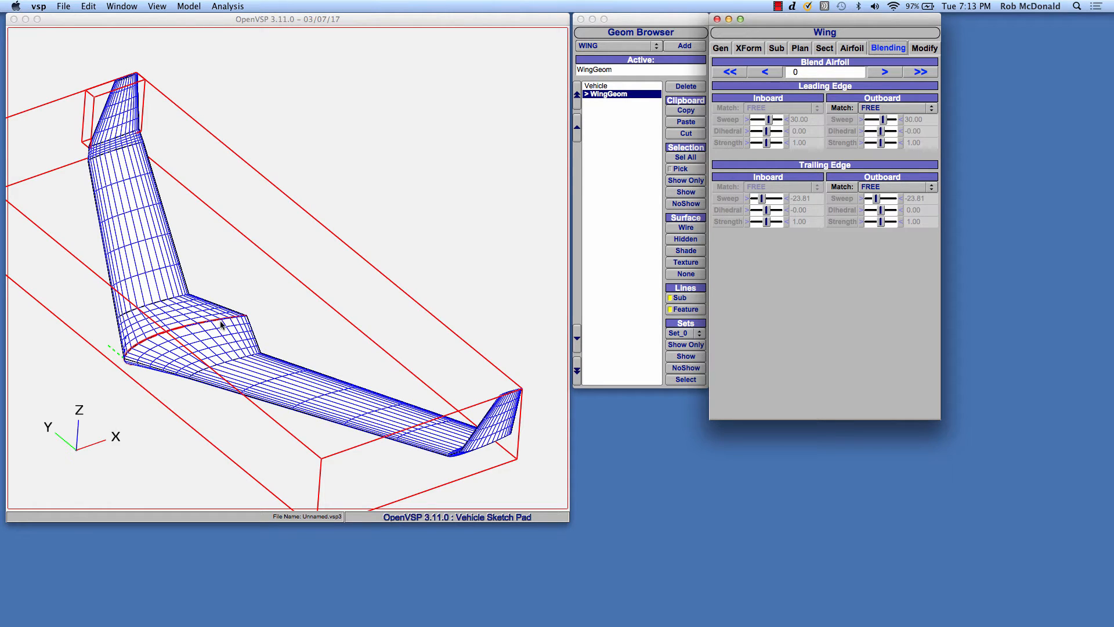
mouse_move(162, 319)
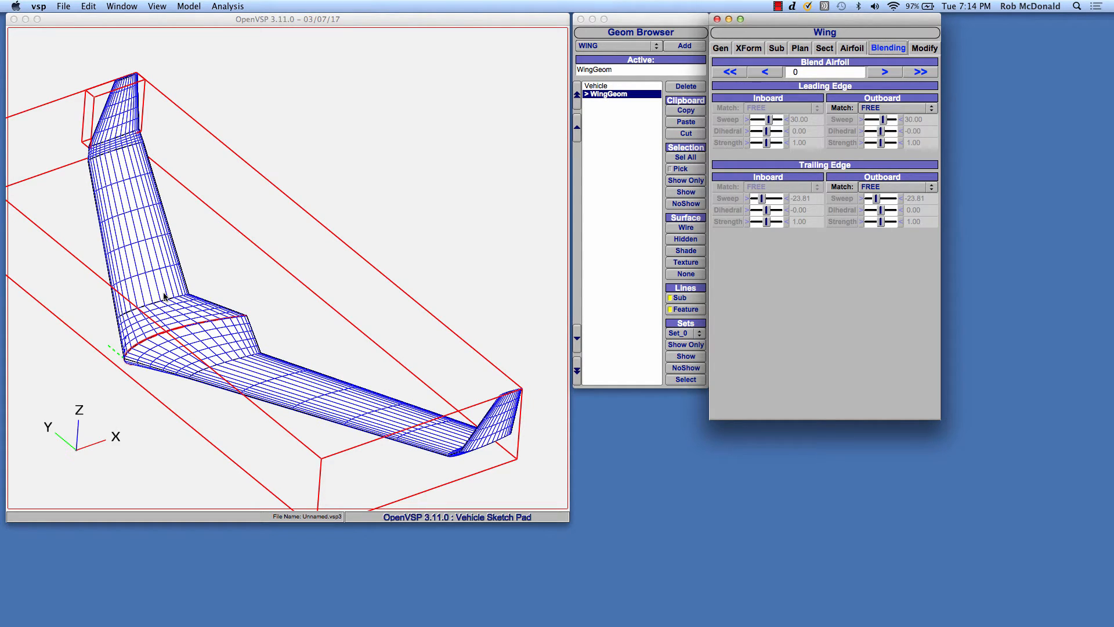
mouse_move(169, 354)
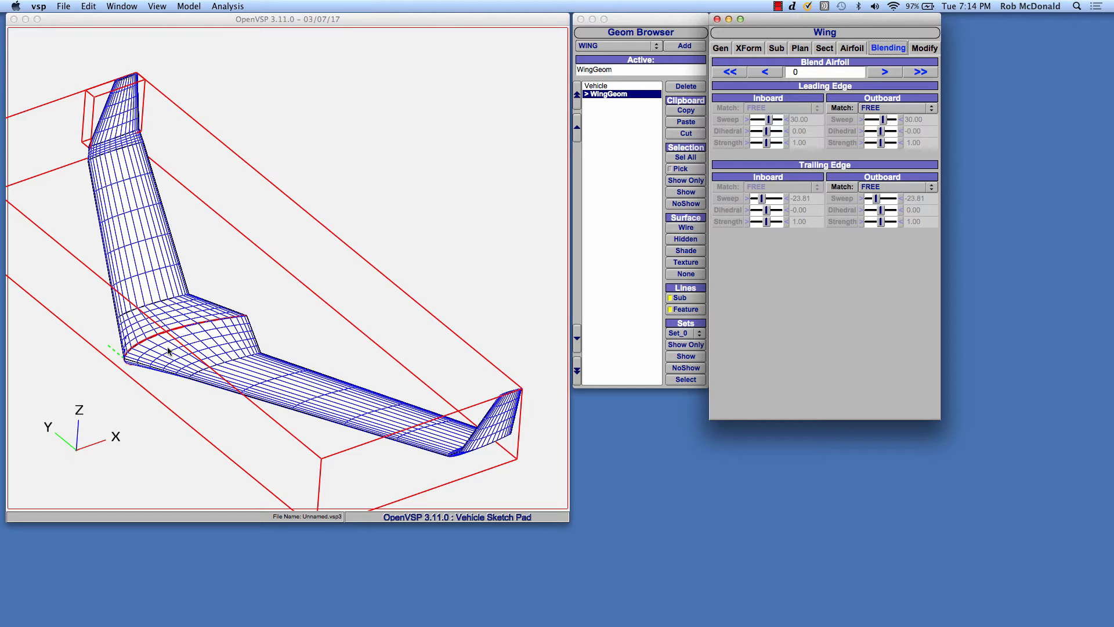
mouse_move(172, 355)
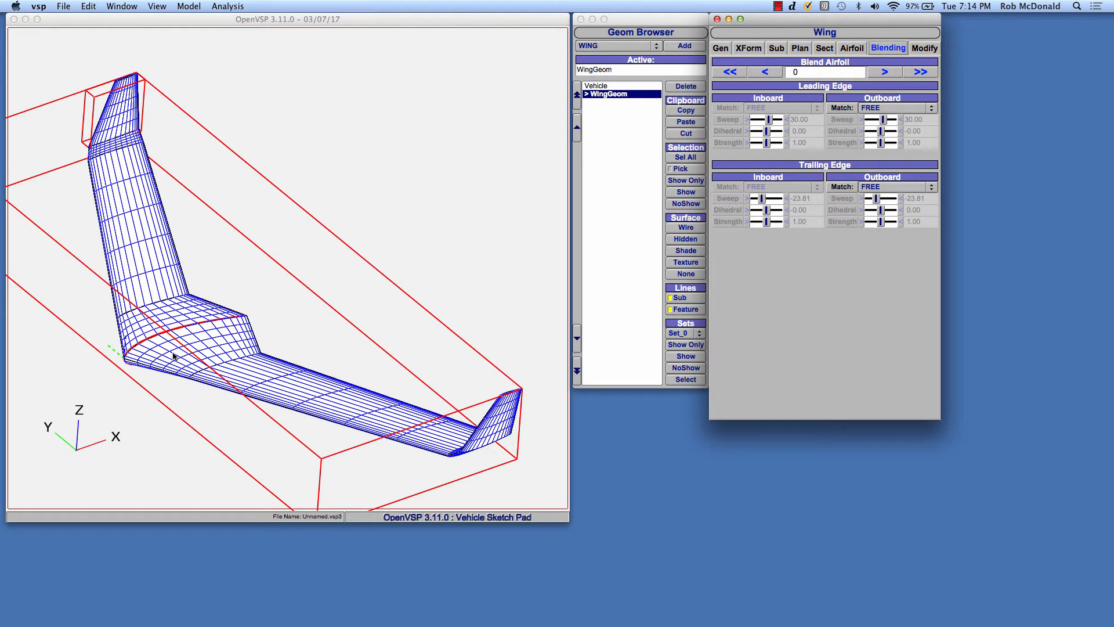
mouse_move(155, 313)
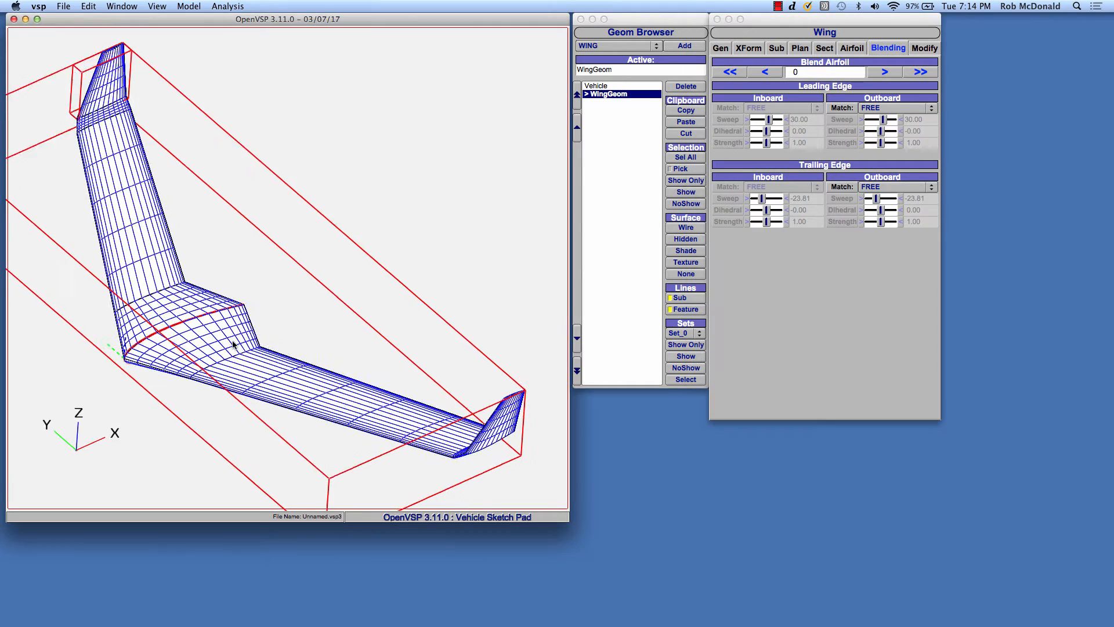
- Zoom in on the wing root and open the Outboard Leading Edge Match dropdown
left_click_drag(234, 345, 317, 300)
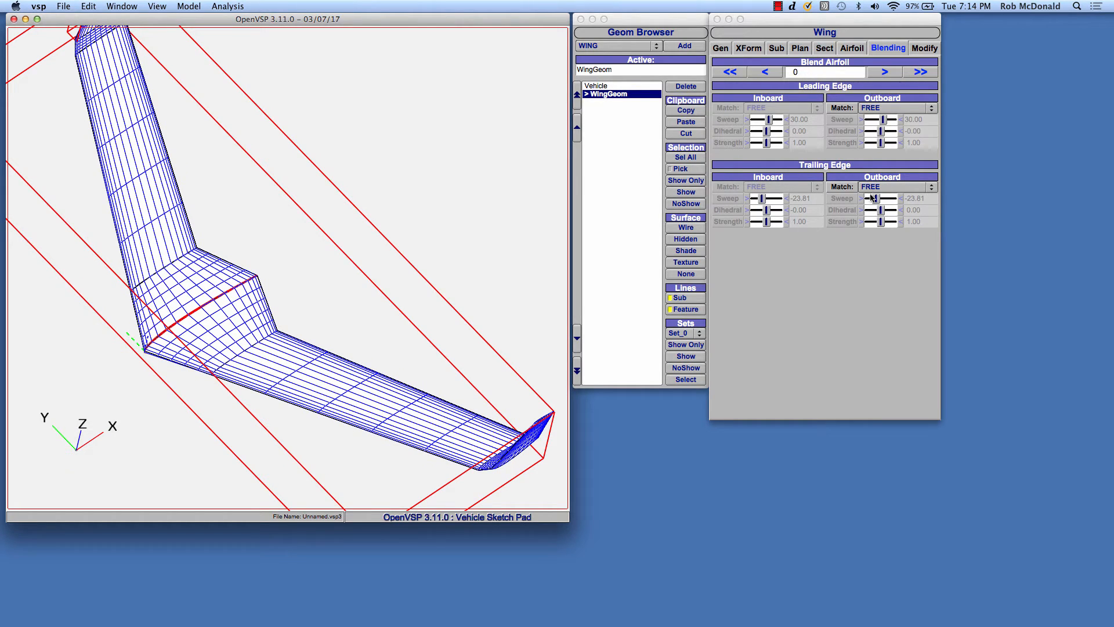
mouse_move(860, 134)
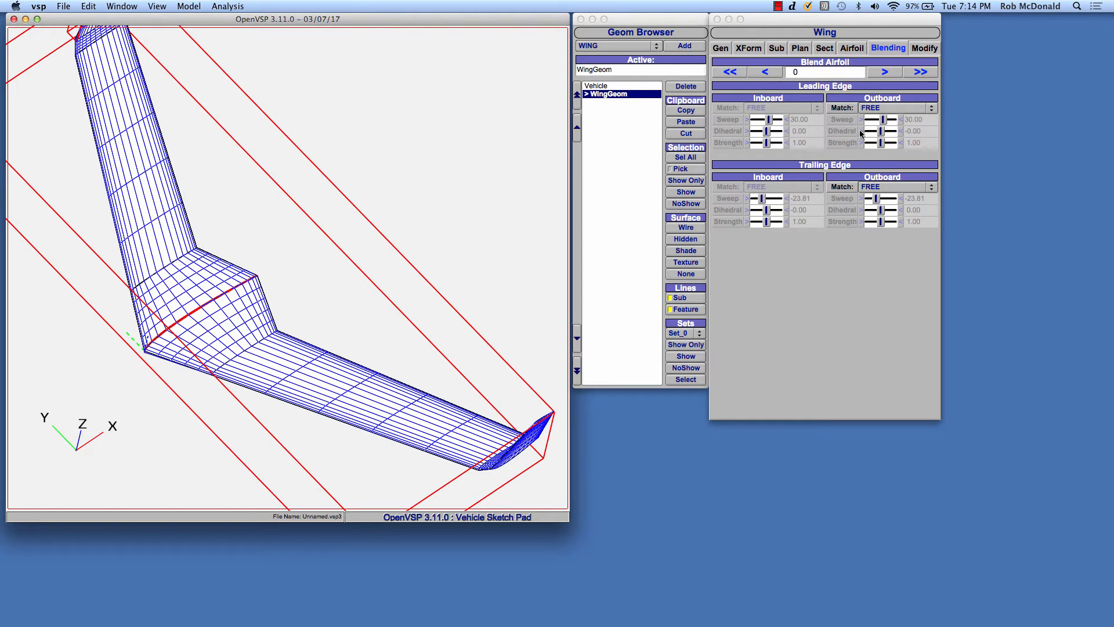
mouse_move(843, 225)
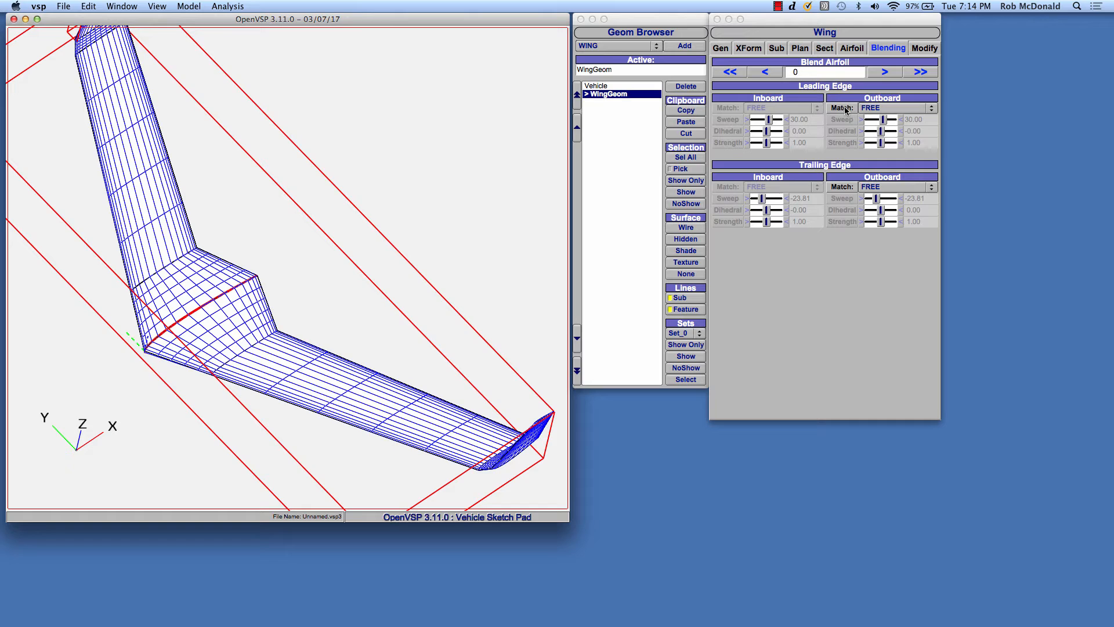
mouse_move(842, 112)
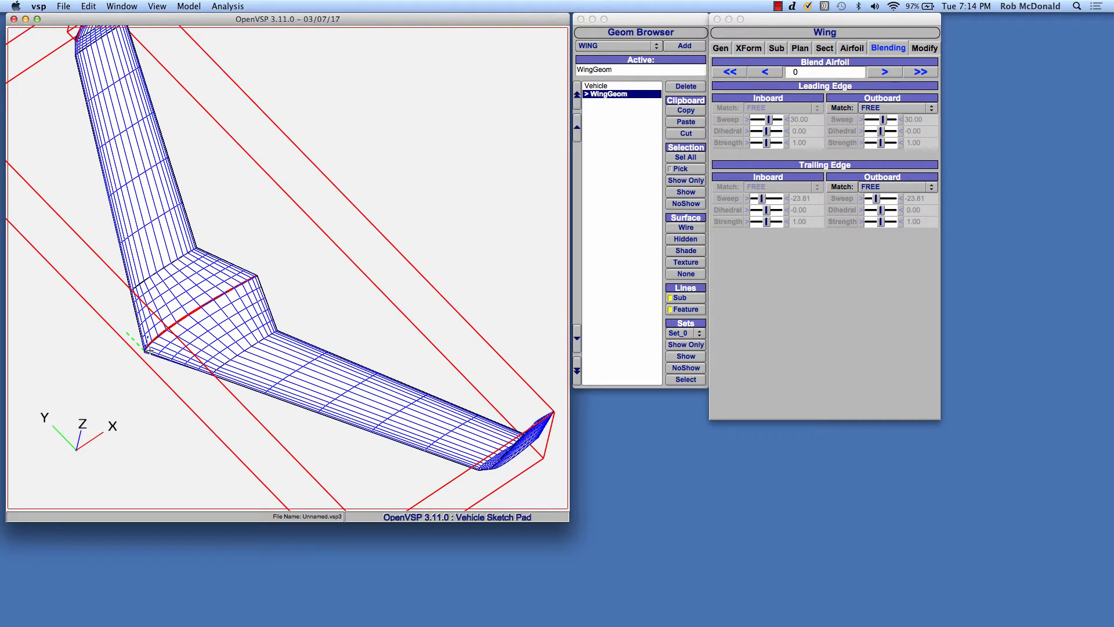
mouse_move(149, 211)
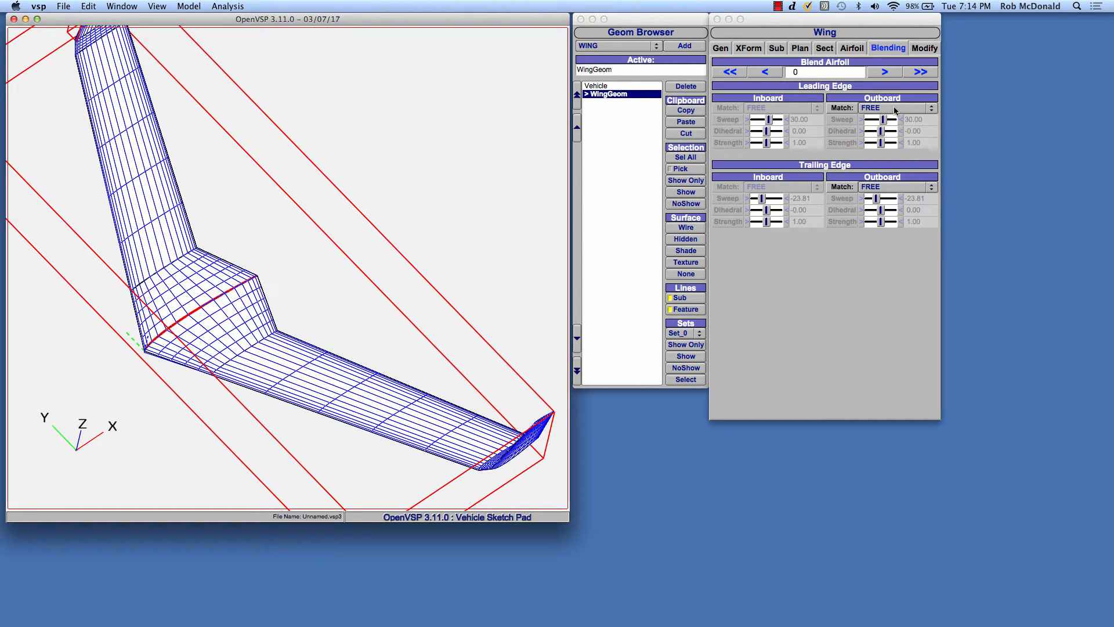
left_click(897, 107)
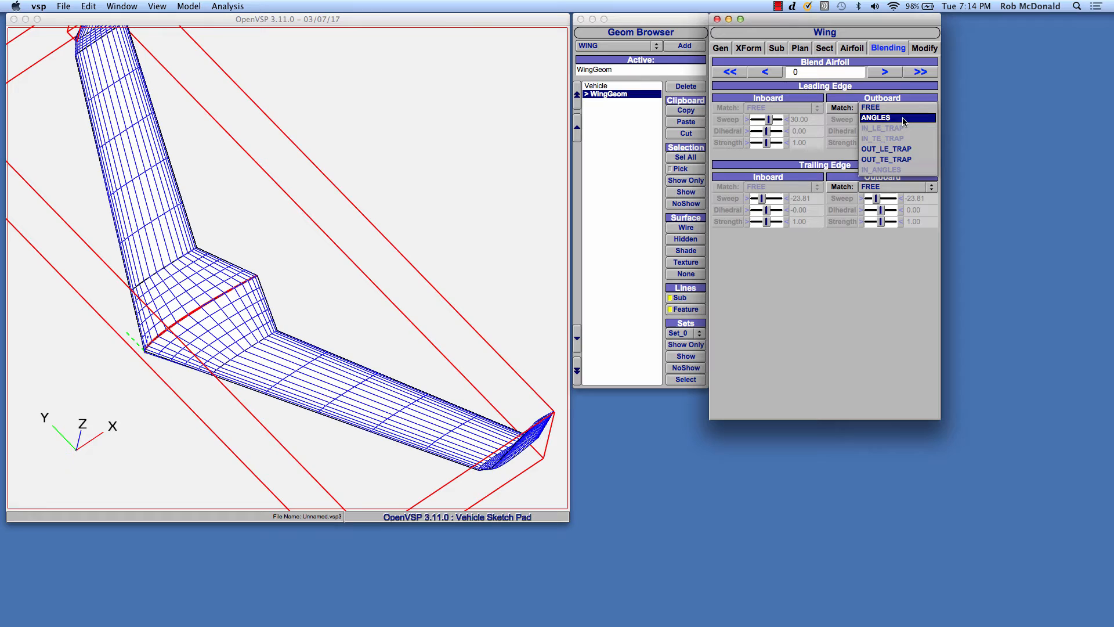
- Match both outboard edges by ANGLES at sweep 0, with trailing strength 1.24
left_click(875, 117)
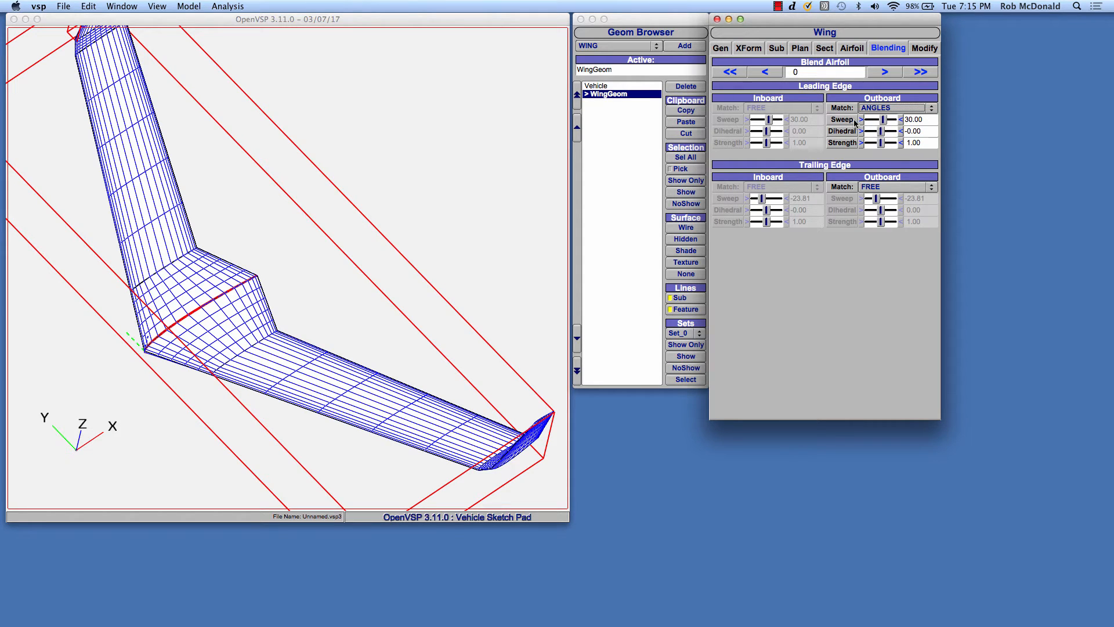
mouse_move(183, 318)
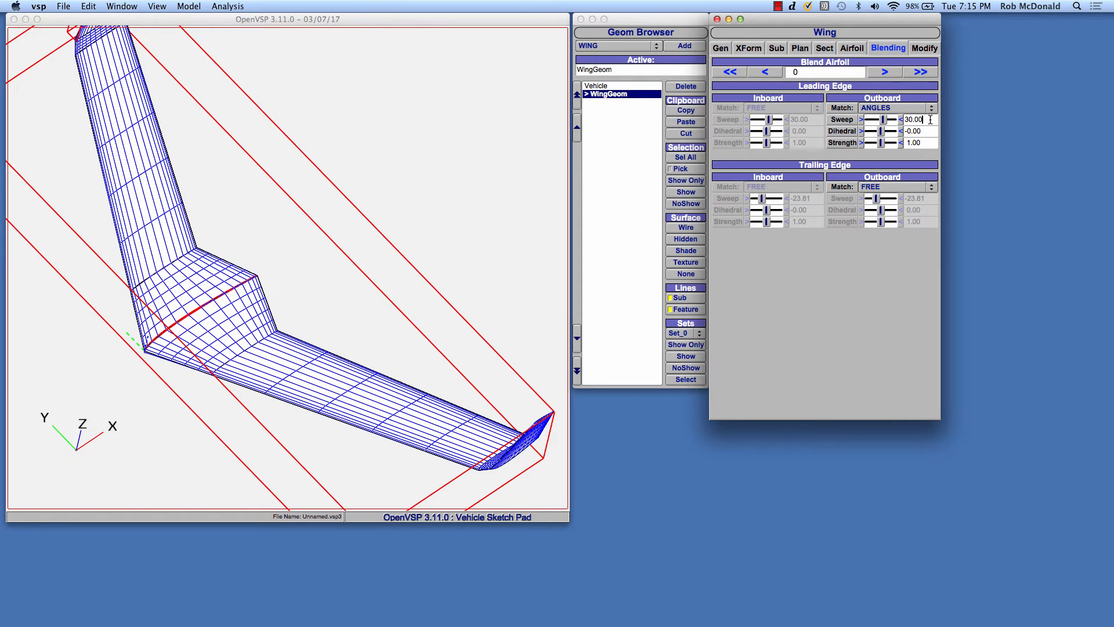
type("0")
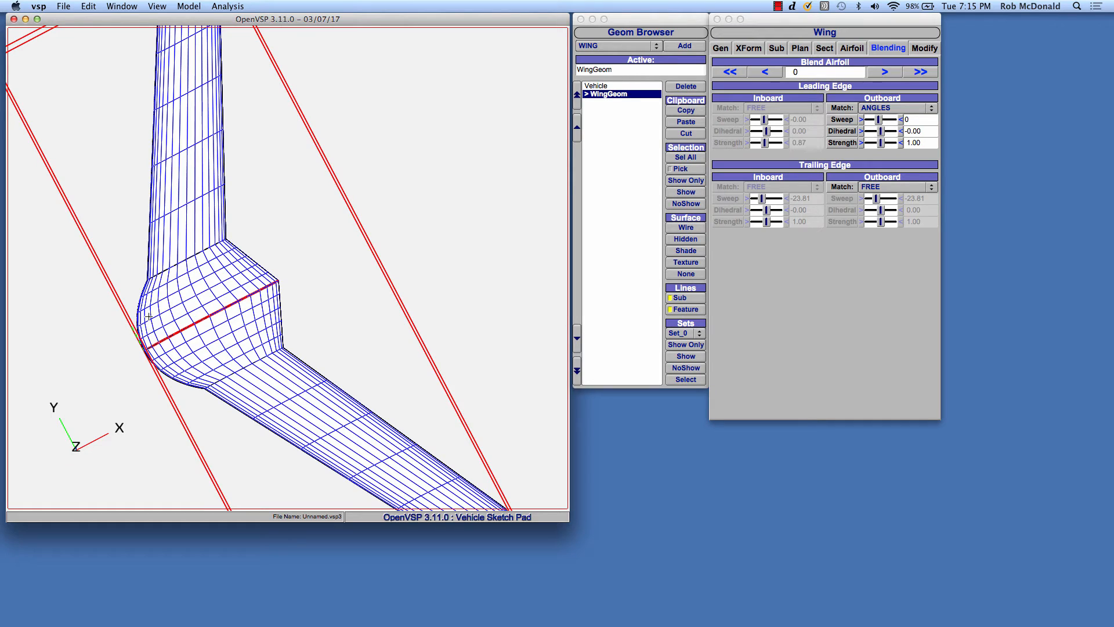
left_click(896, 186)
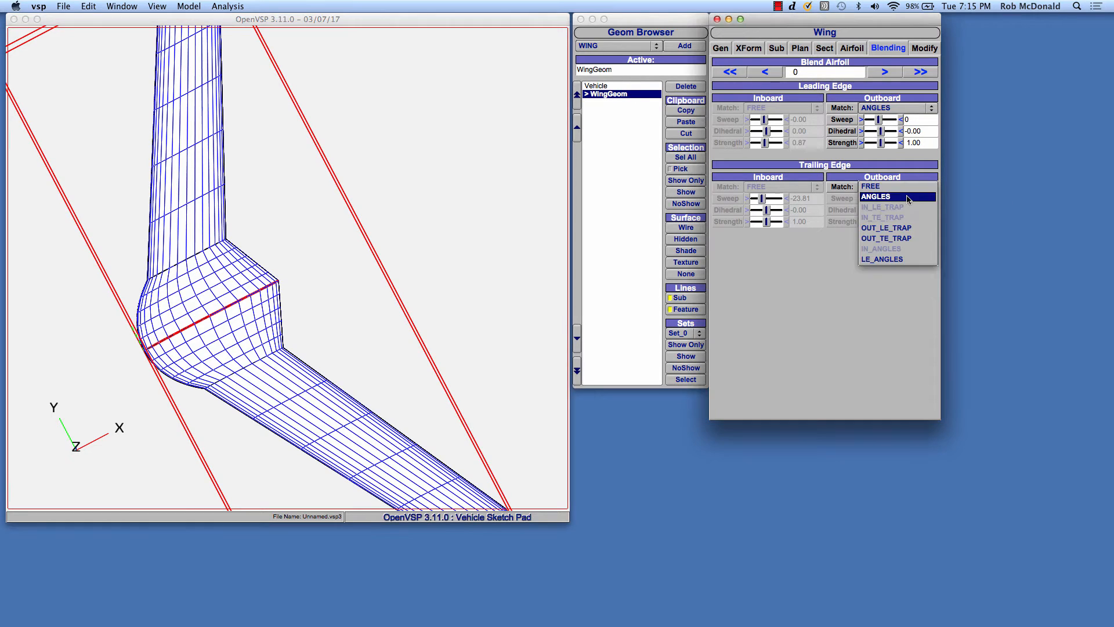
left_click(875, 197)
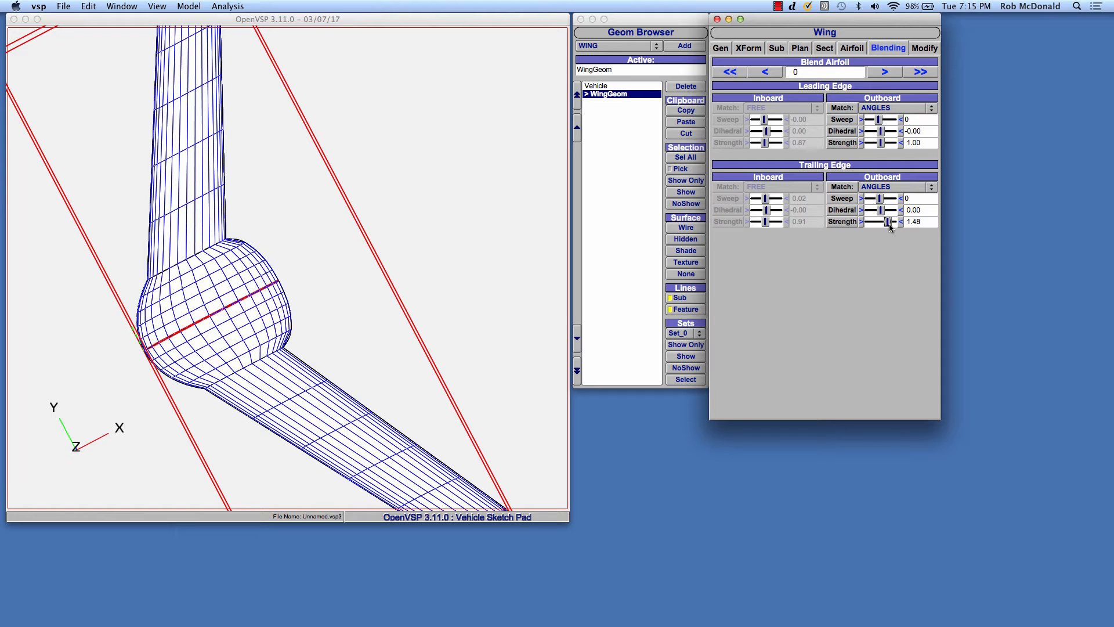
left_click_drag(892, 222, 887, 221)
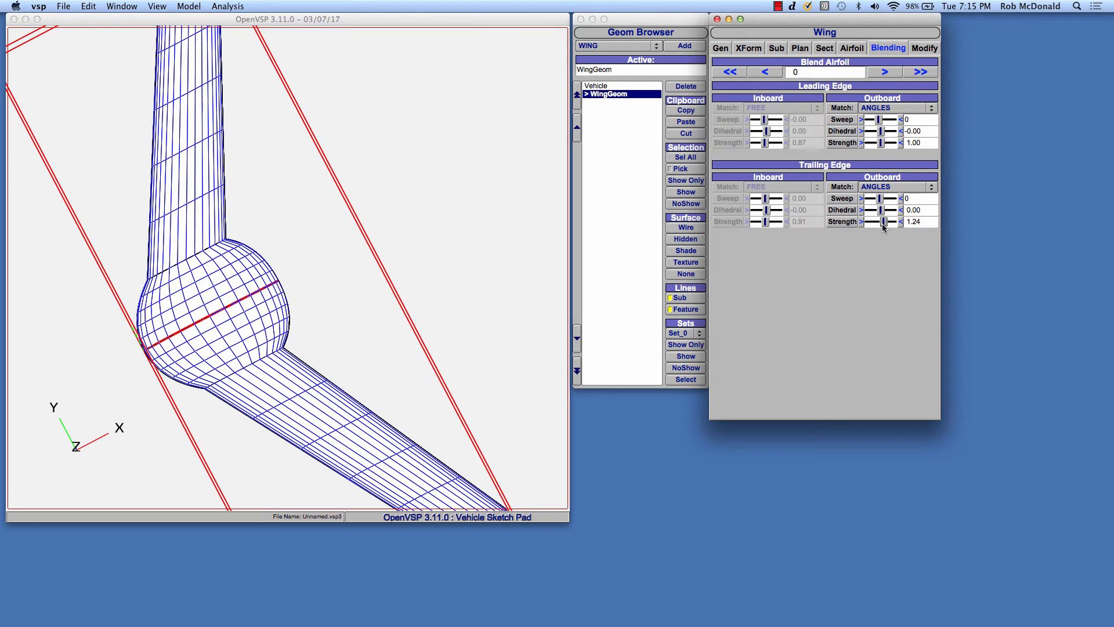
left_click_drag(884, 221, 877, 222)
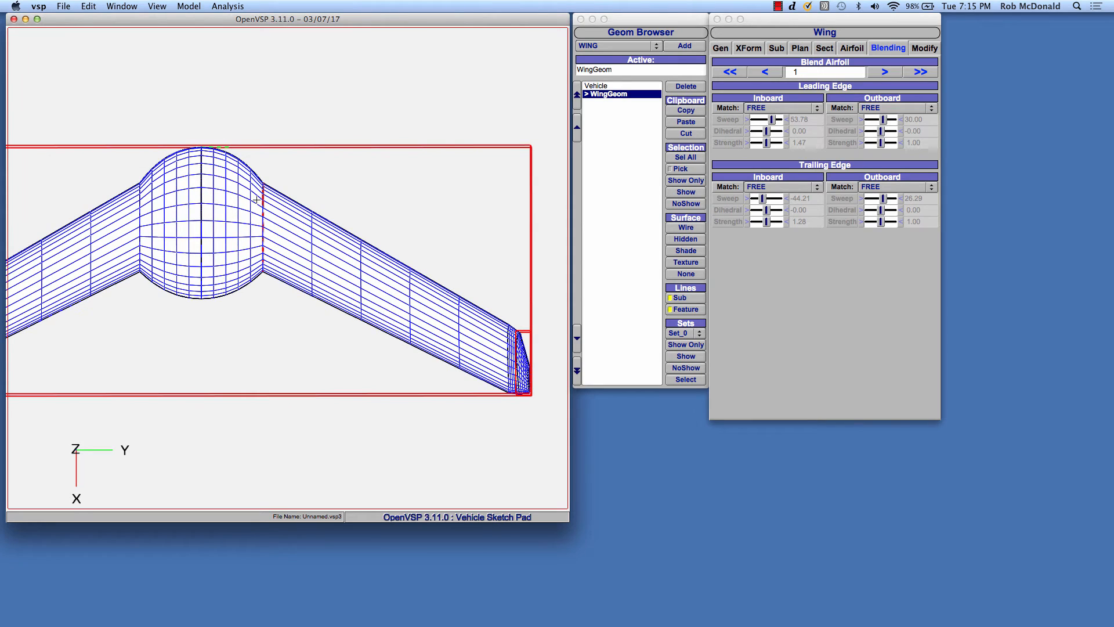
mouse_move(267, 168)
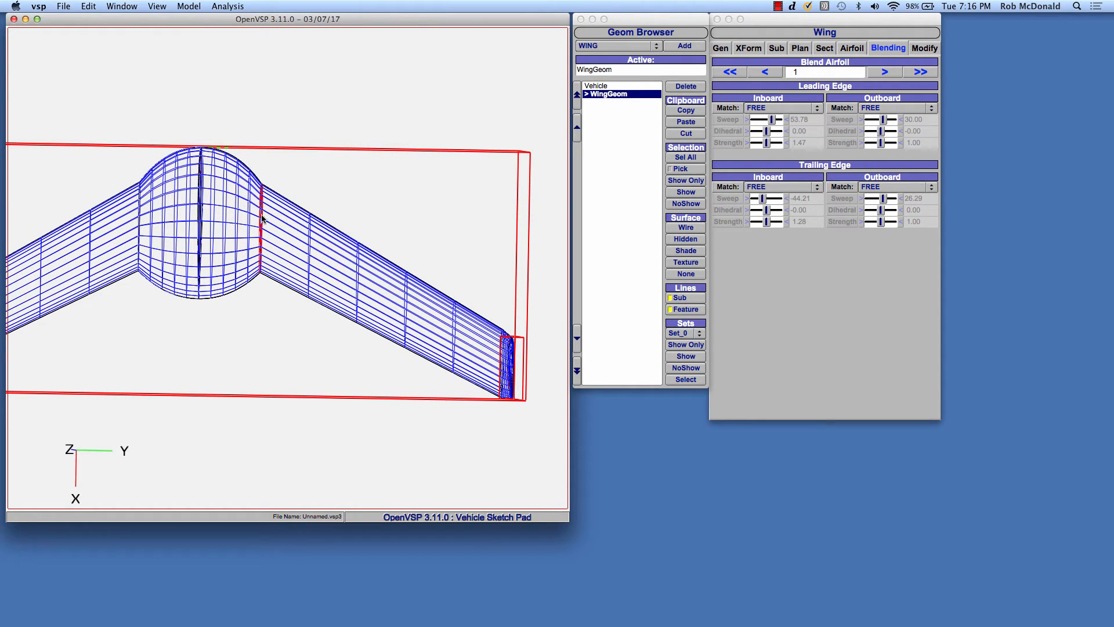
mouse_move(244, 171)
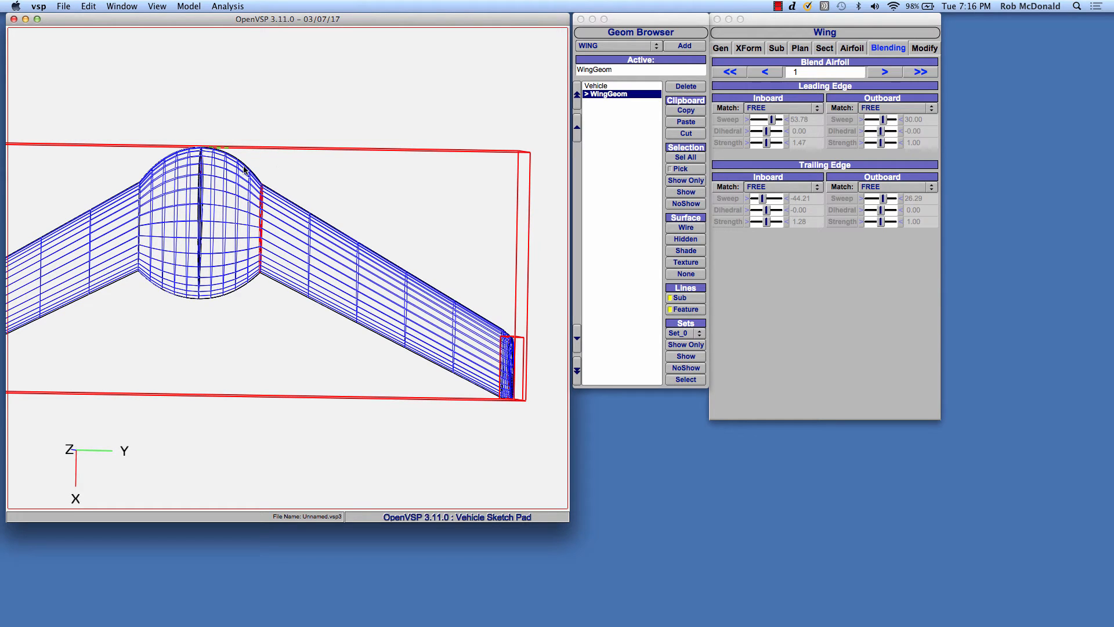
mouse_move(221, 152)
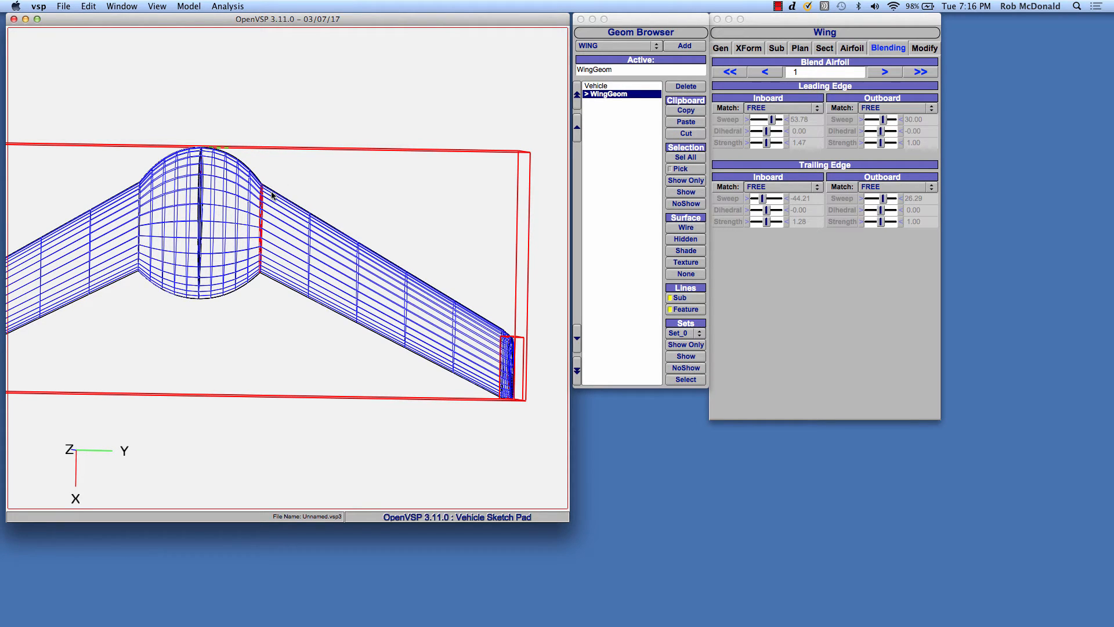
mouse_move(496, 376)
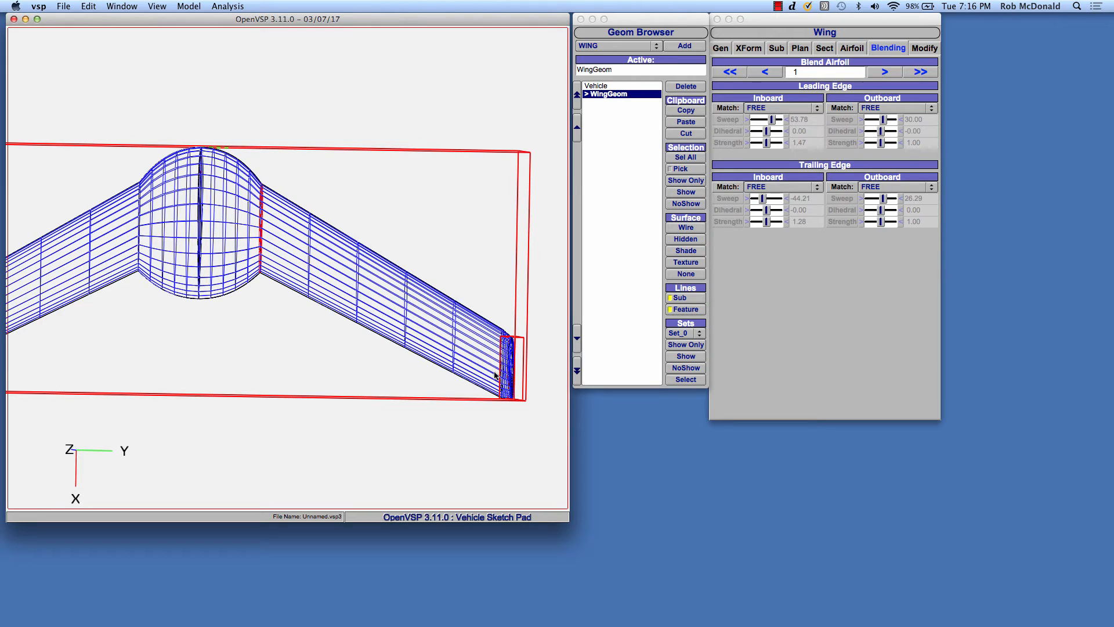
mouse_move(377, 276)
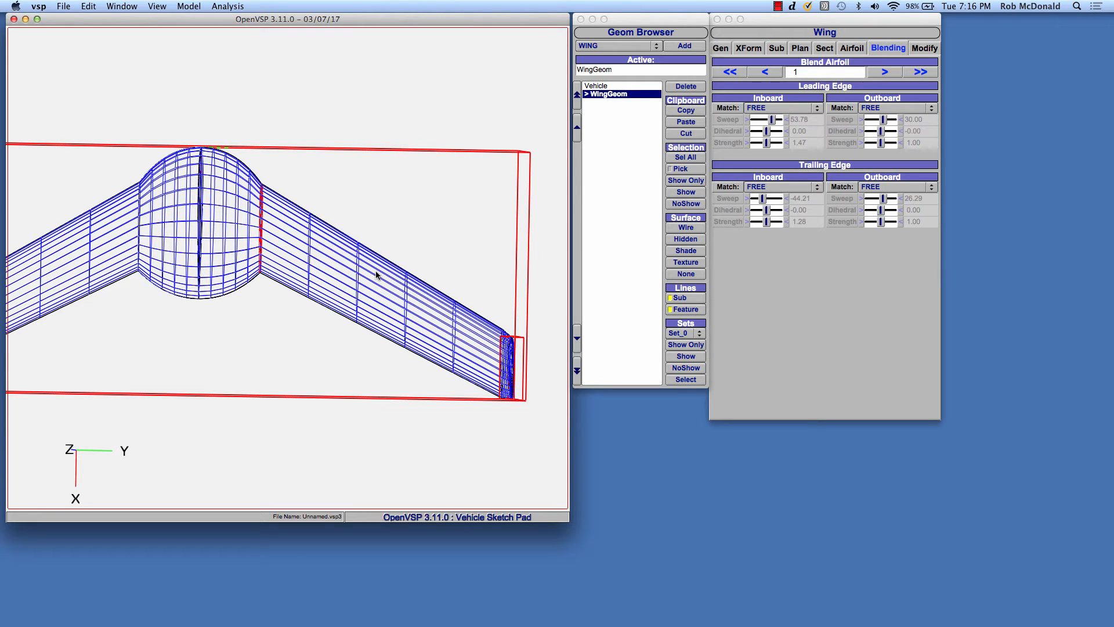
mouse_move(270, 285)
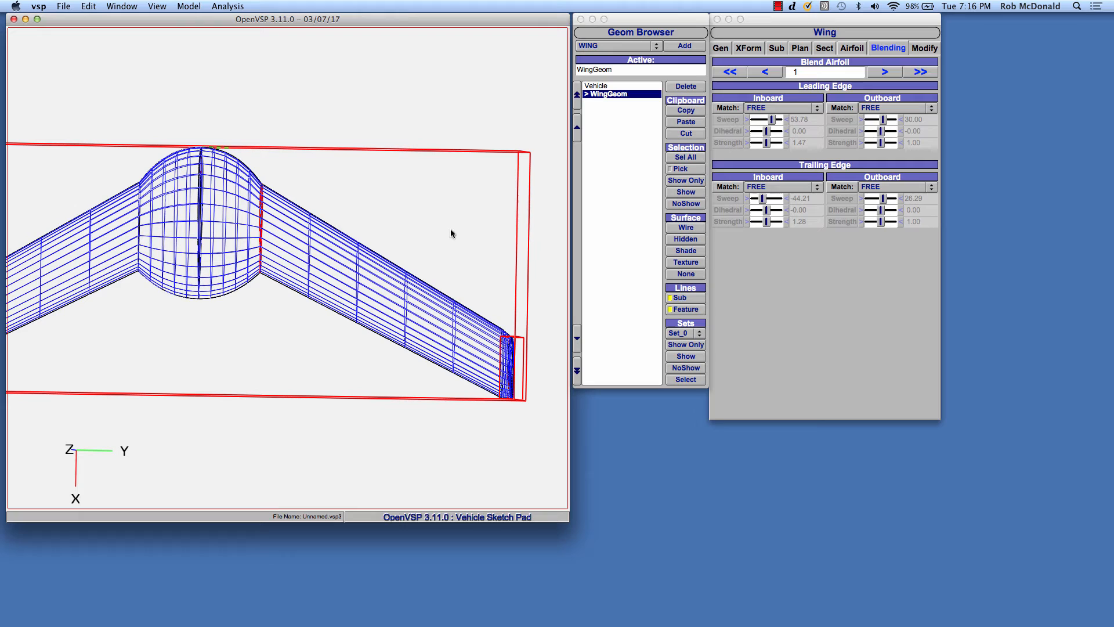
mouse_move(389, 267)
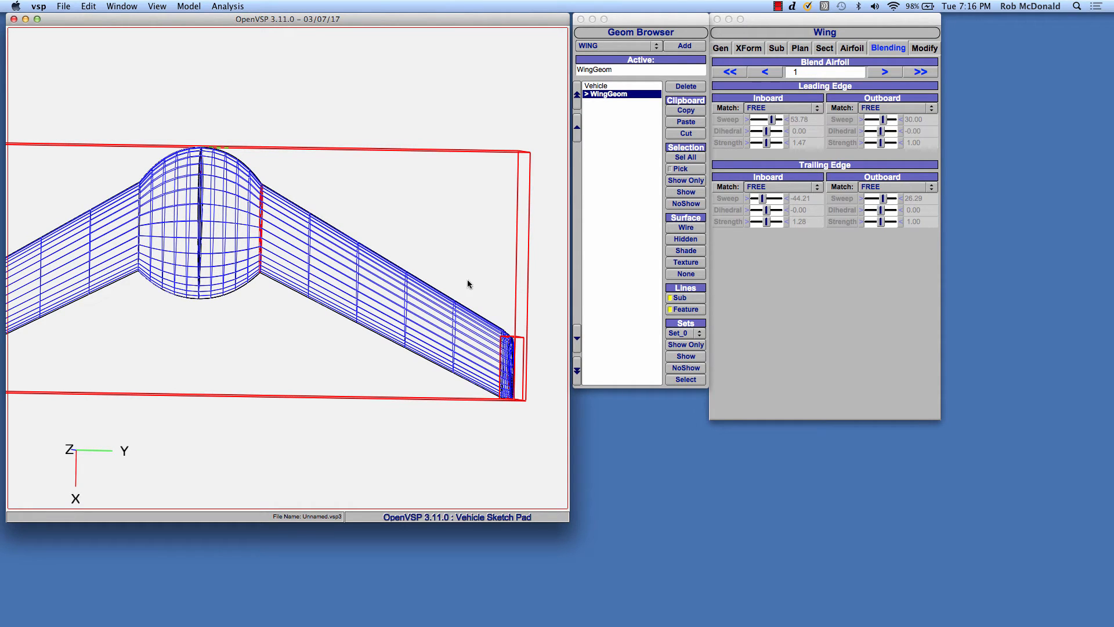
mouse_move(379, 298)
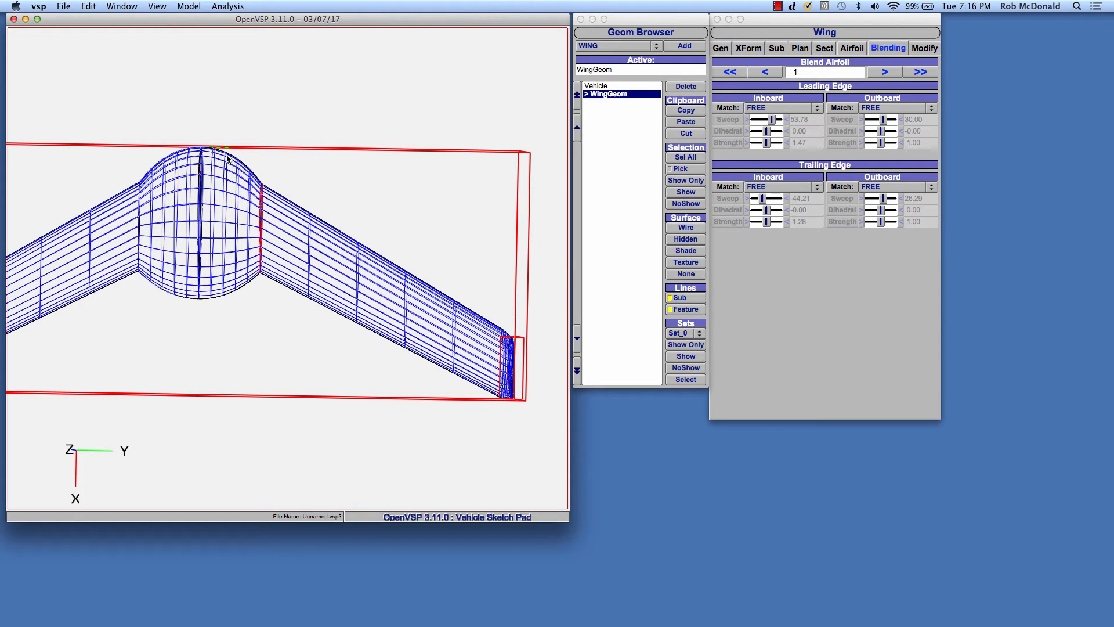
mouse_move(266, 183)
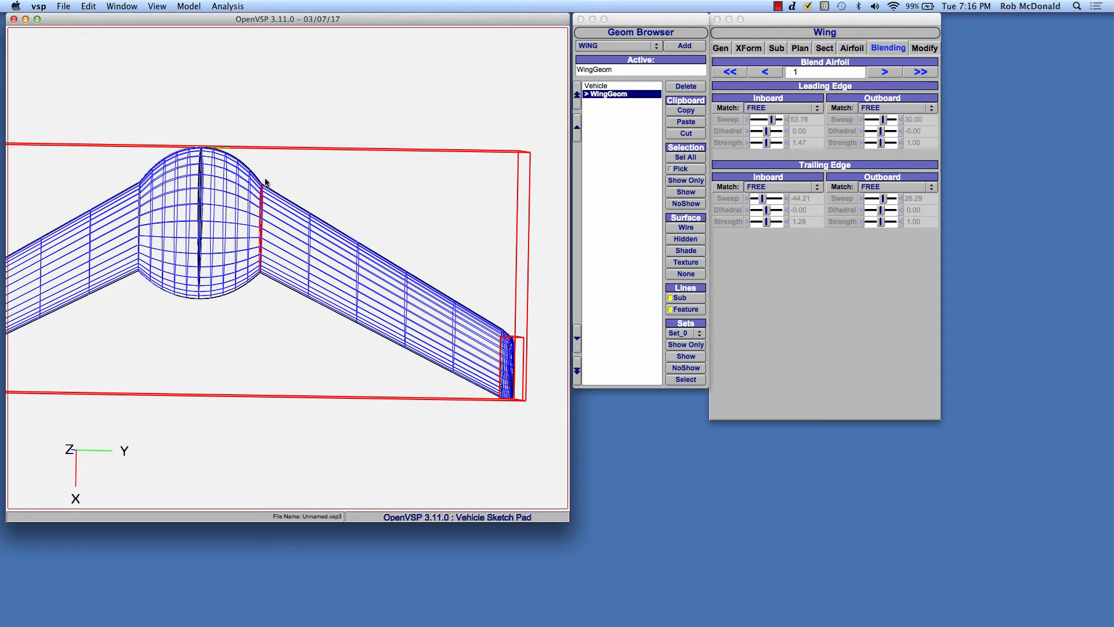
mouse_move(808, 142)
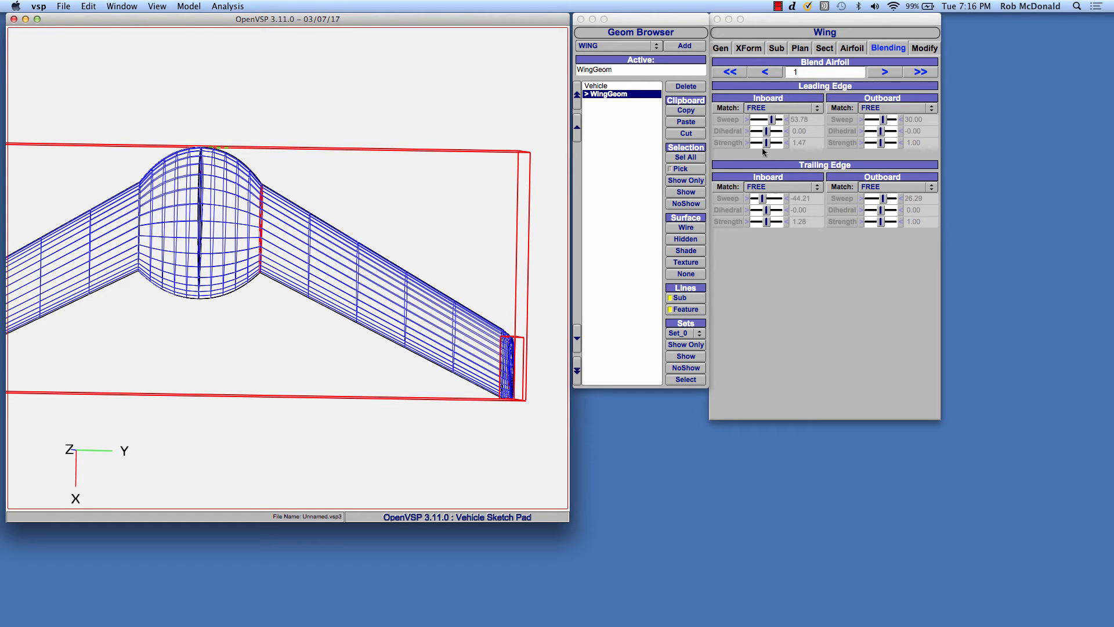
- Set Blend Airfoil 1's inboard edge matches to OUT_LE_TRAP and OUT_TE_TRAP
left_click(781, 108)
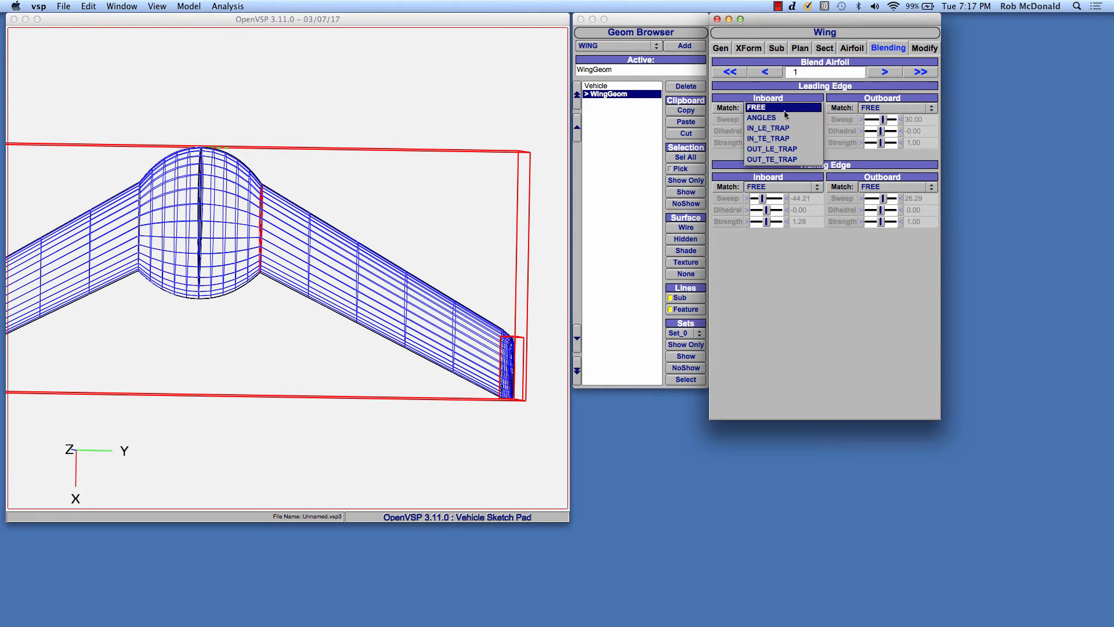
mouse_move(769, 138)
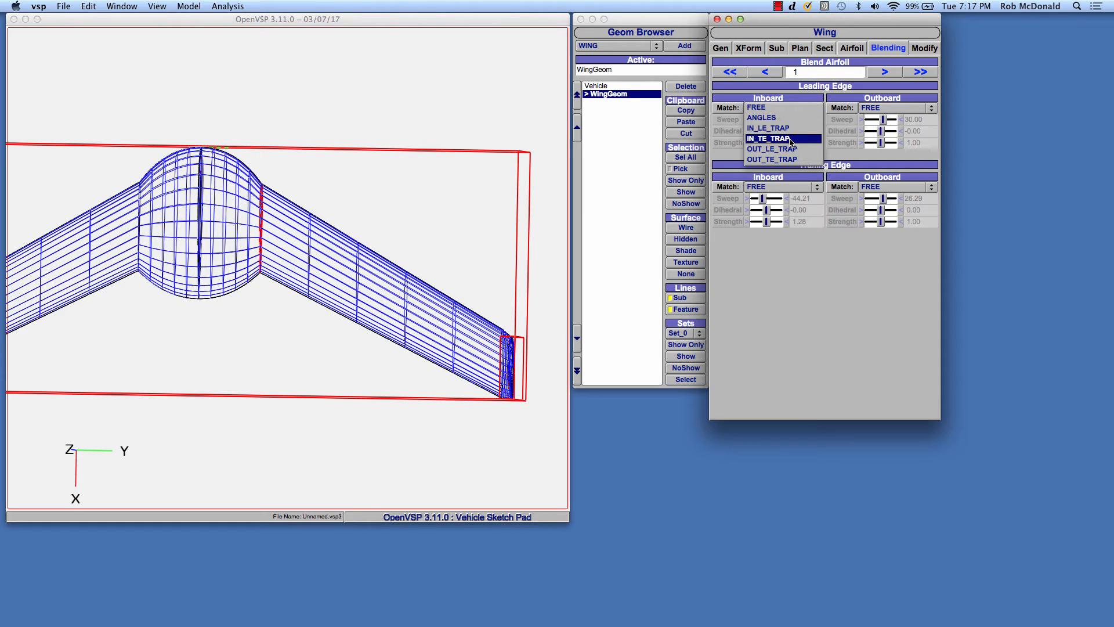
mouse_move(772, 148)
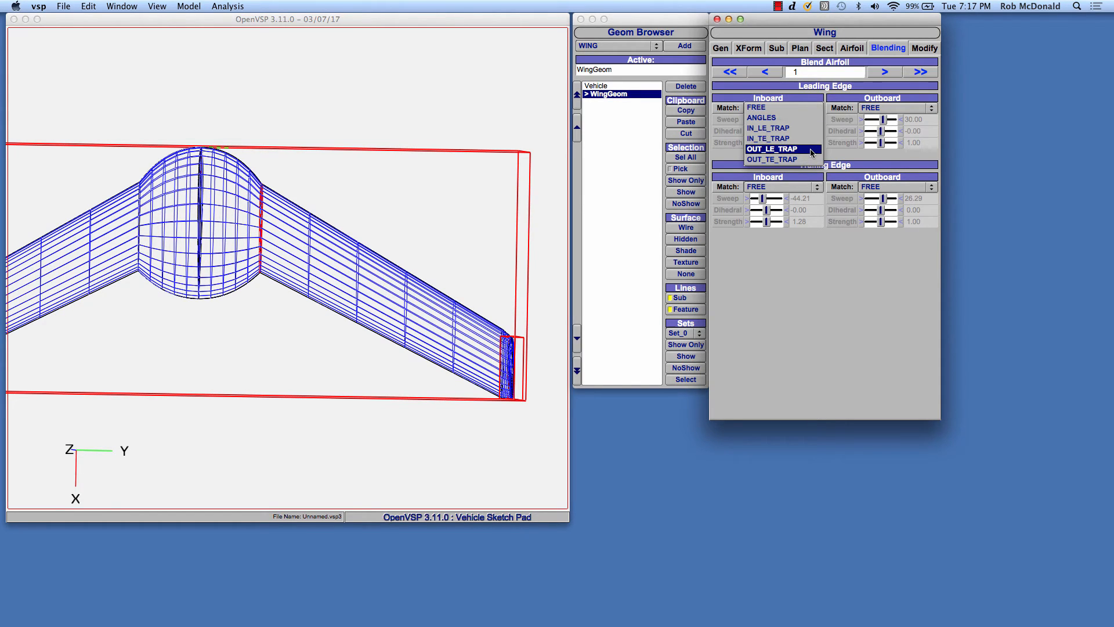
mouse_move(810, 151)
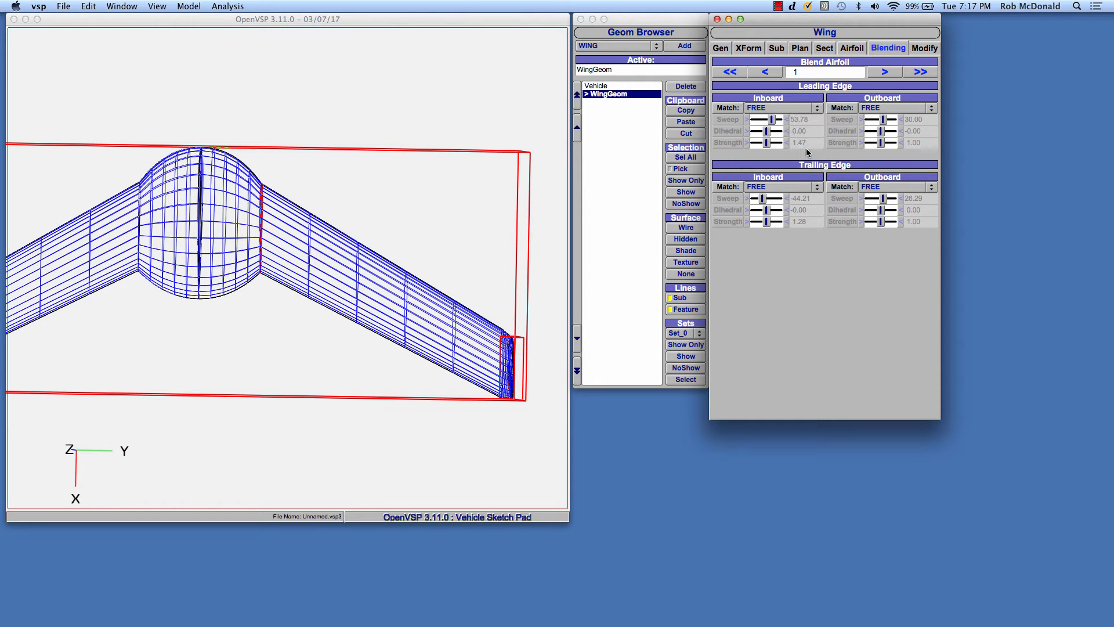
left_click(782, 108)
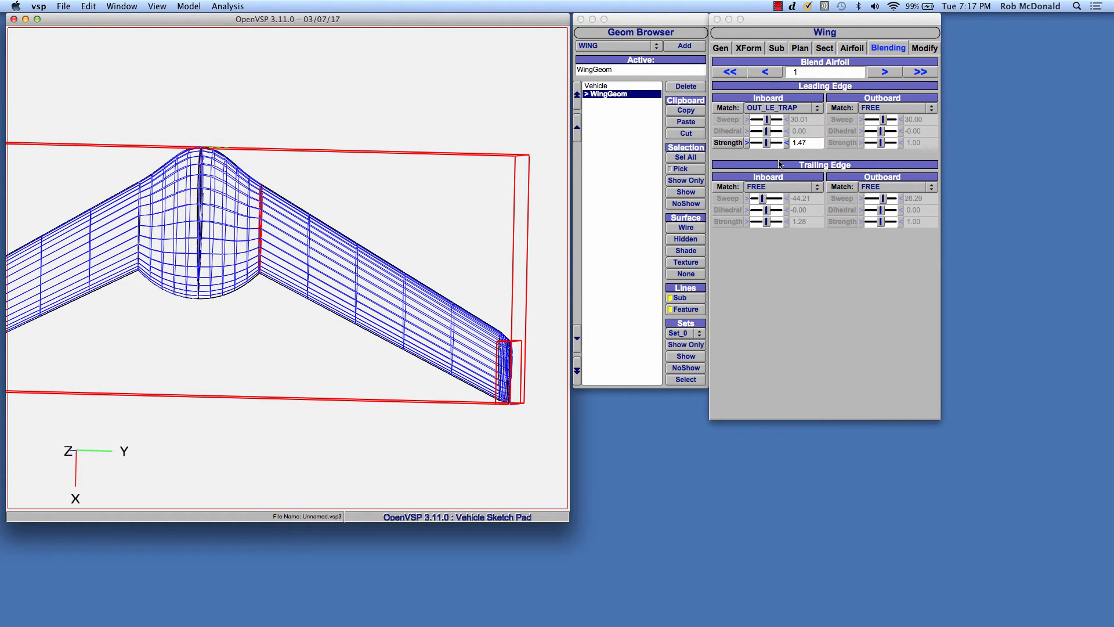
left_click(782, 186)
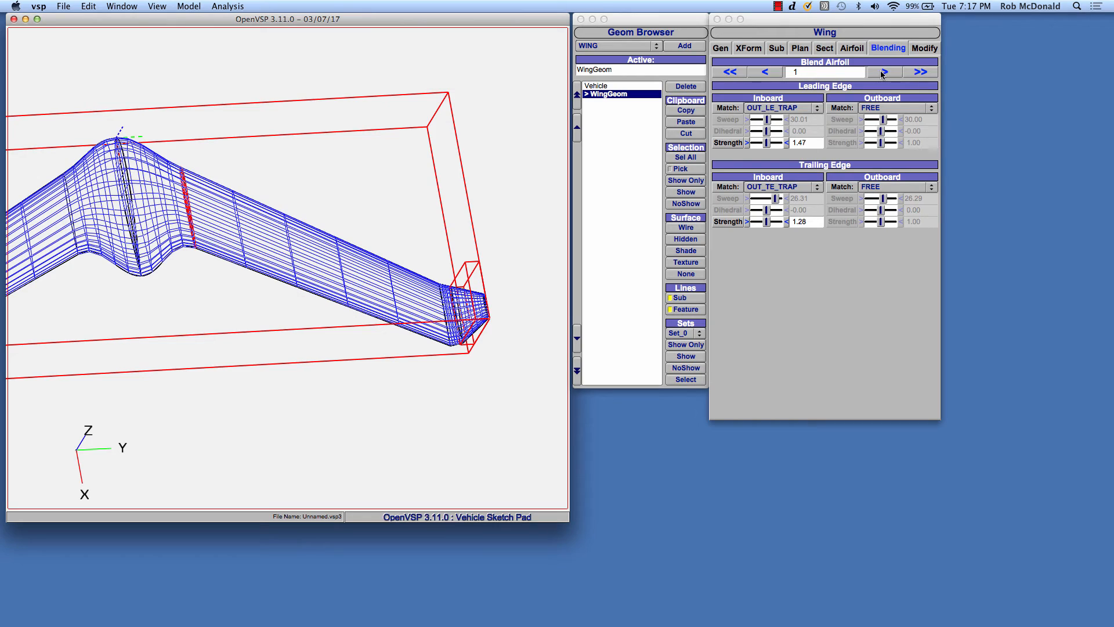
- Set Blend Airfoil 2's outboard edge matches to IN_LE_TRAP and IN_TE_TRAP
left_click(883, 72)
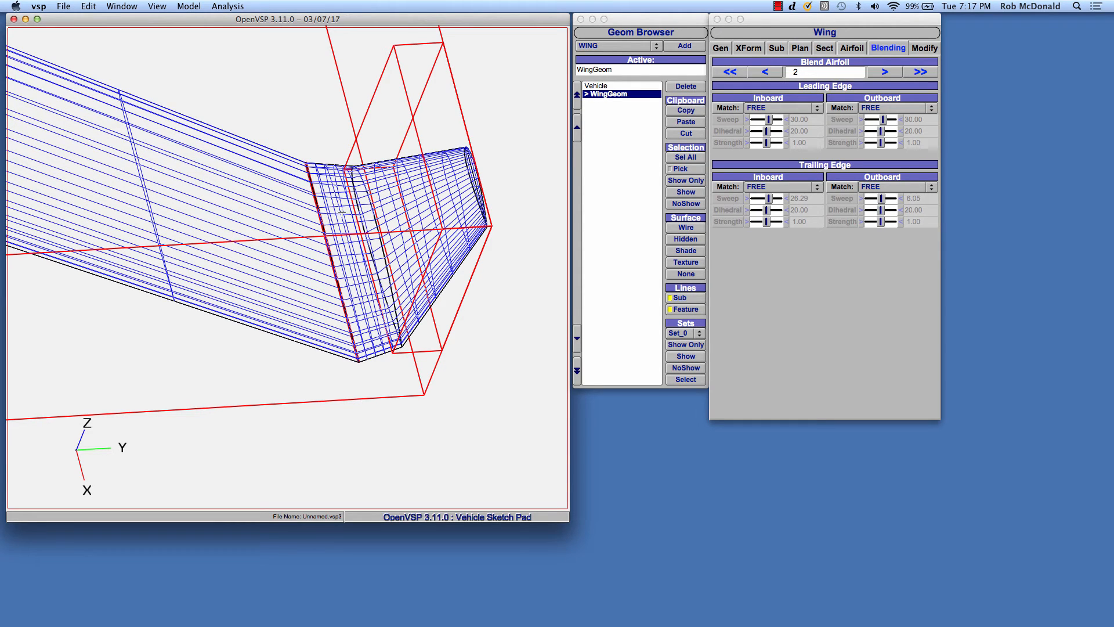
mouse_move(912, 118)
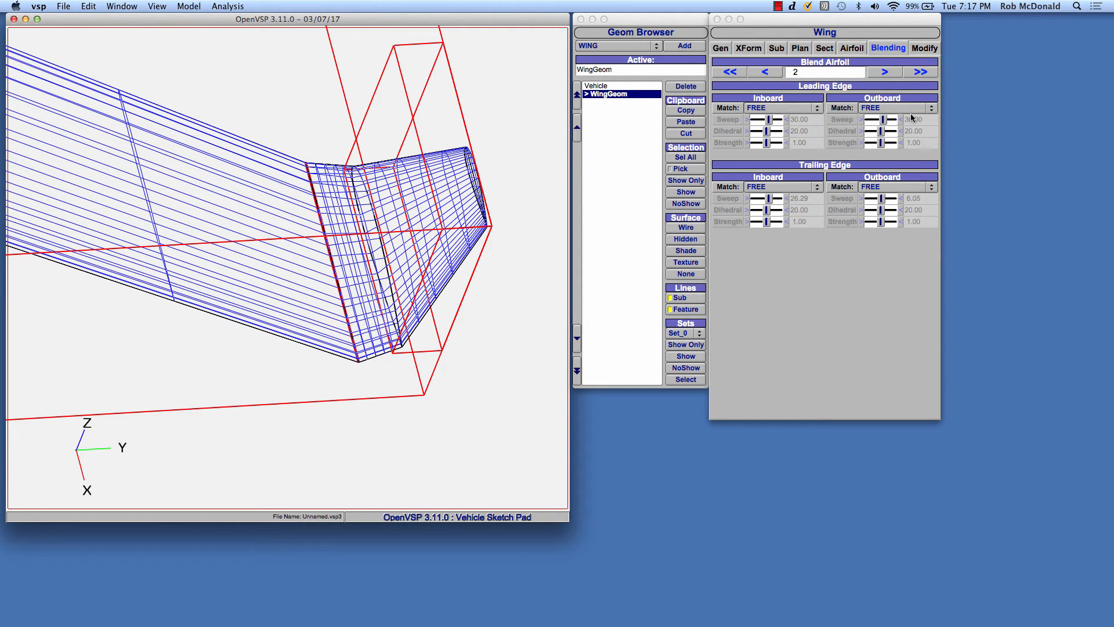
left_click(898, 107)
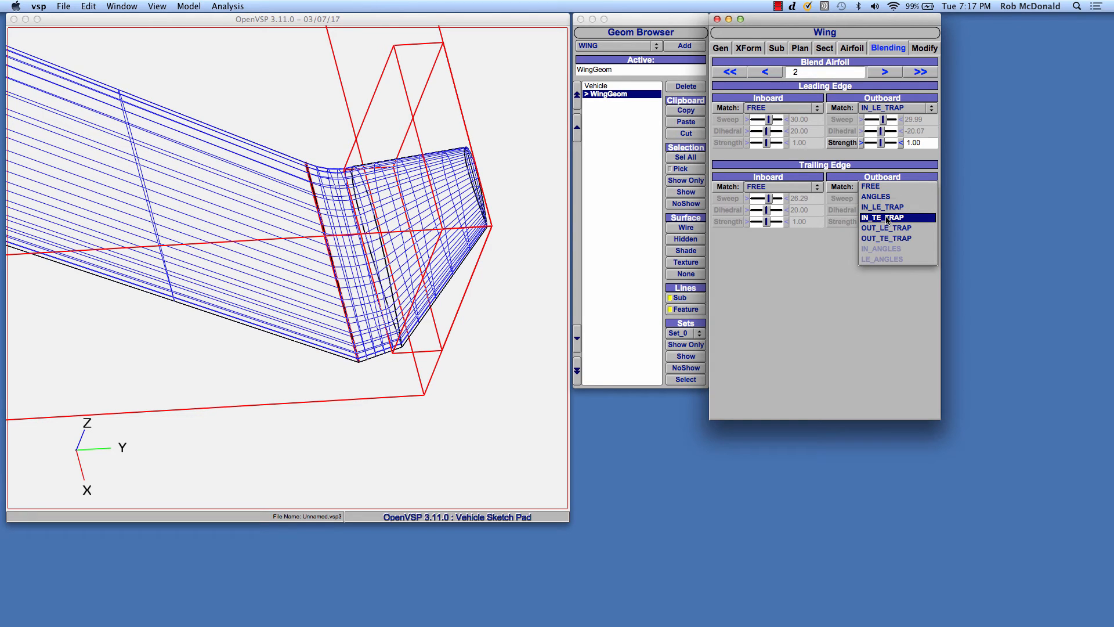
left_click(883, 217)
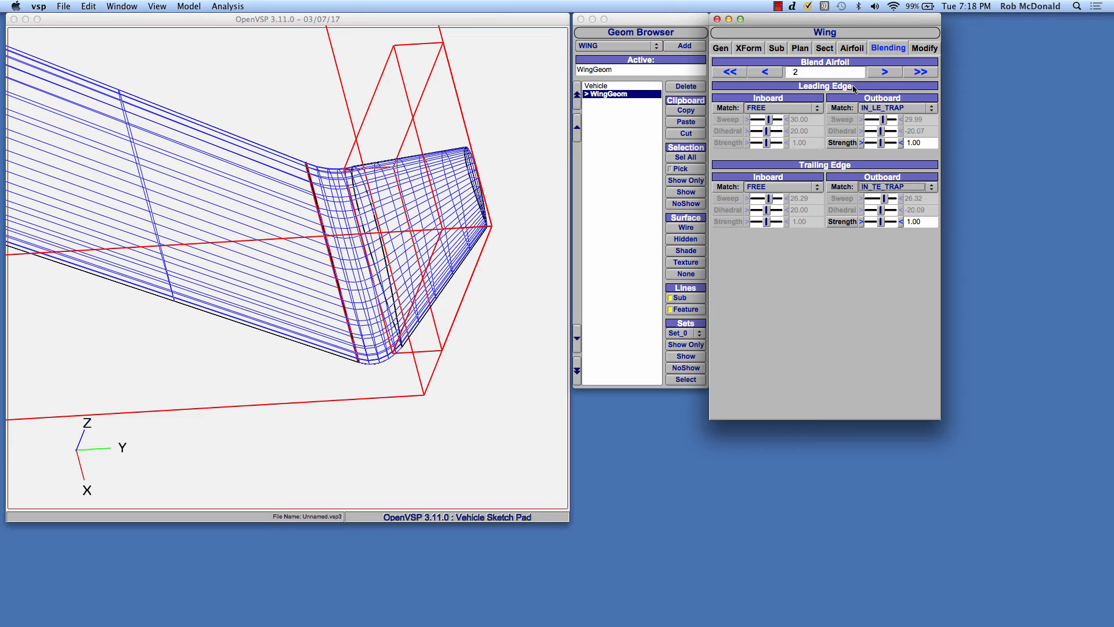
left_click(885, 72)
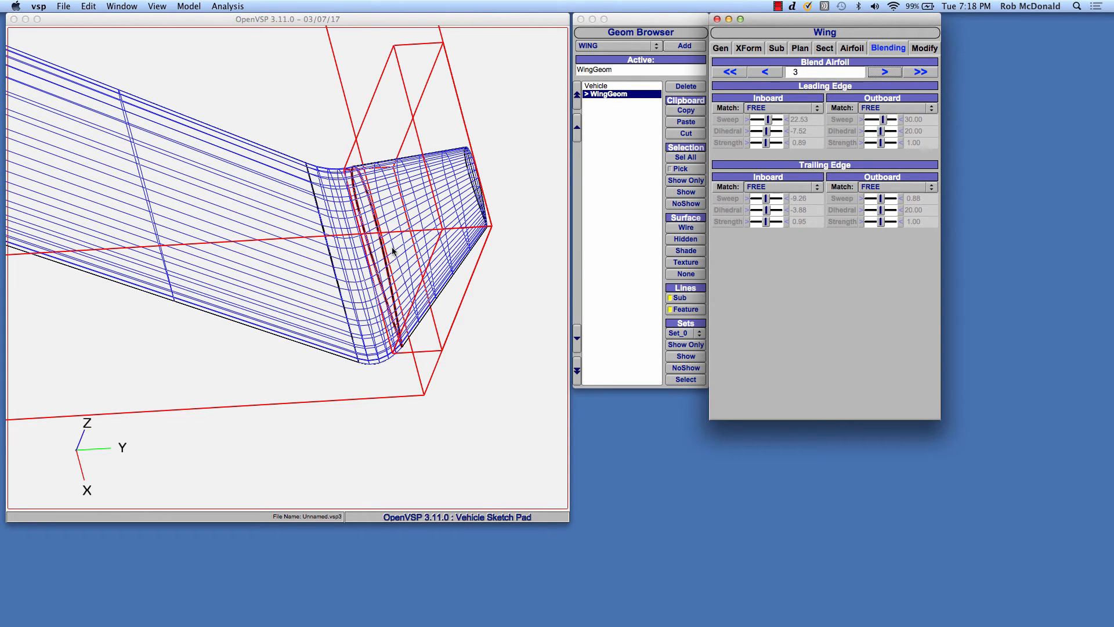
mouse_move(344, 168)
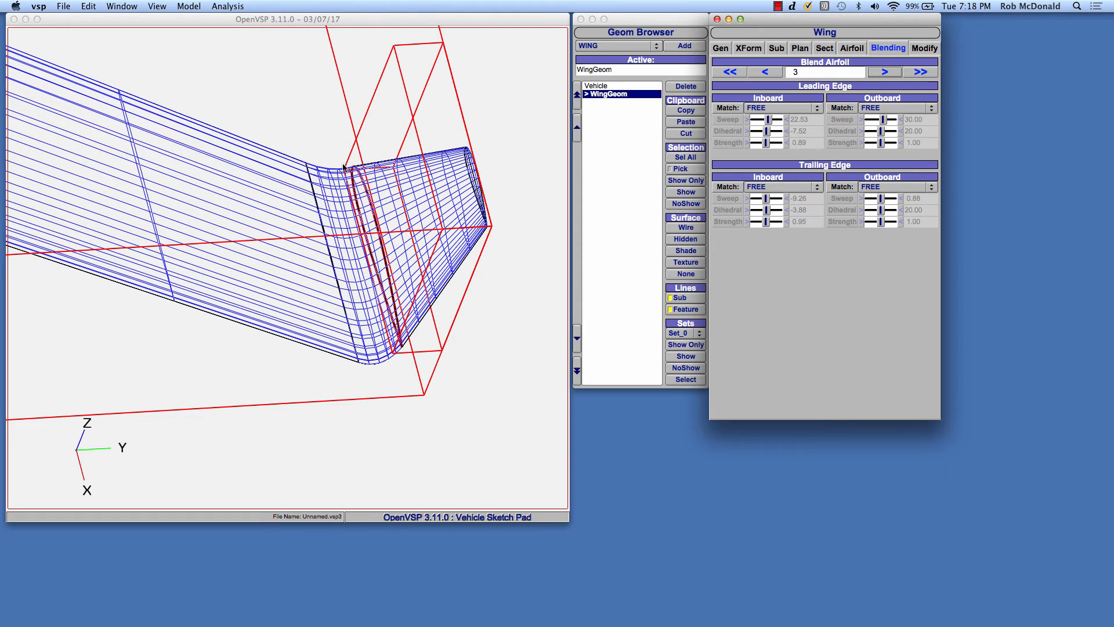
mouse_move(786, 115)
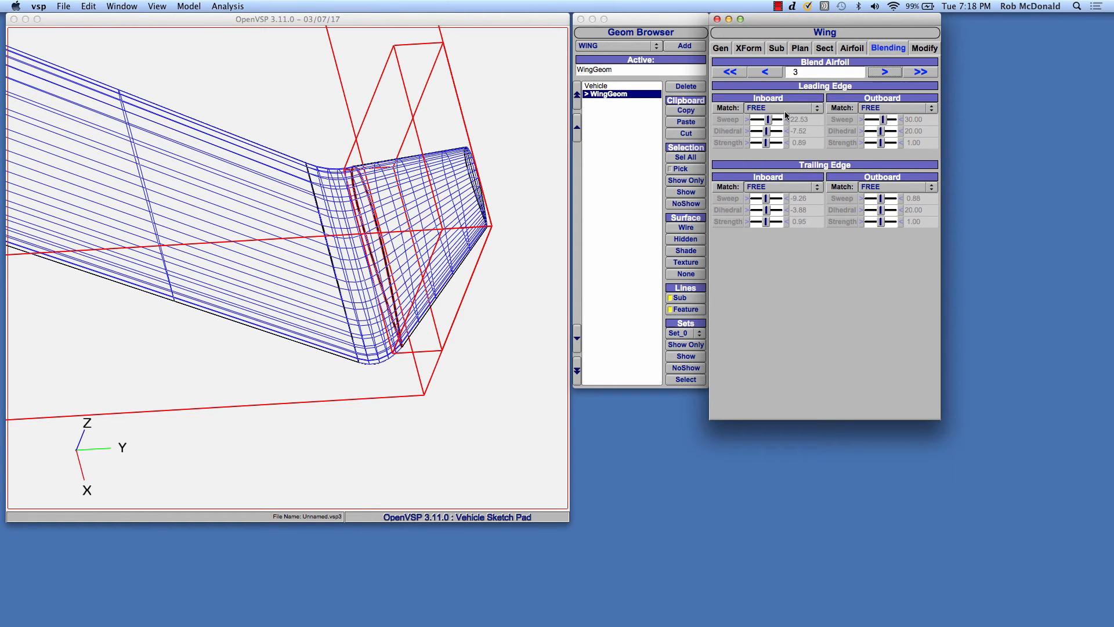
- Set Blend Airfoil 3's inboard leading edge match to OUT_LE_TRAP
left_click(782, 107)
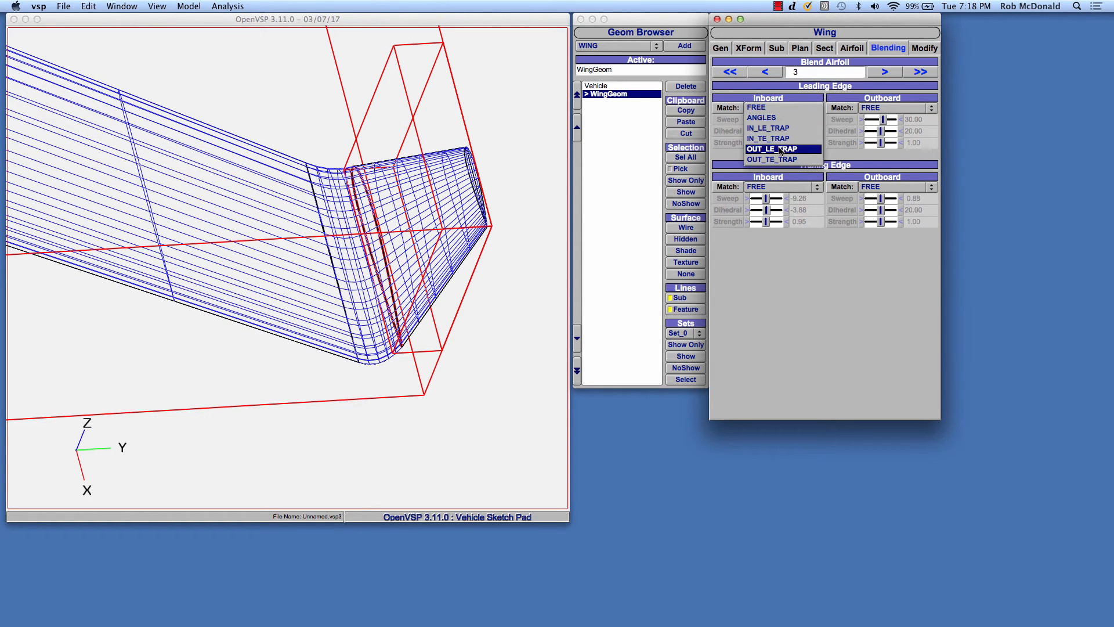
left_click(769, 148)
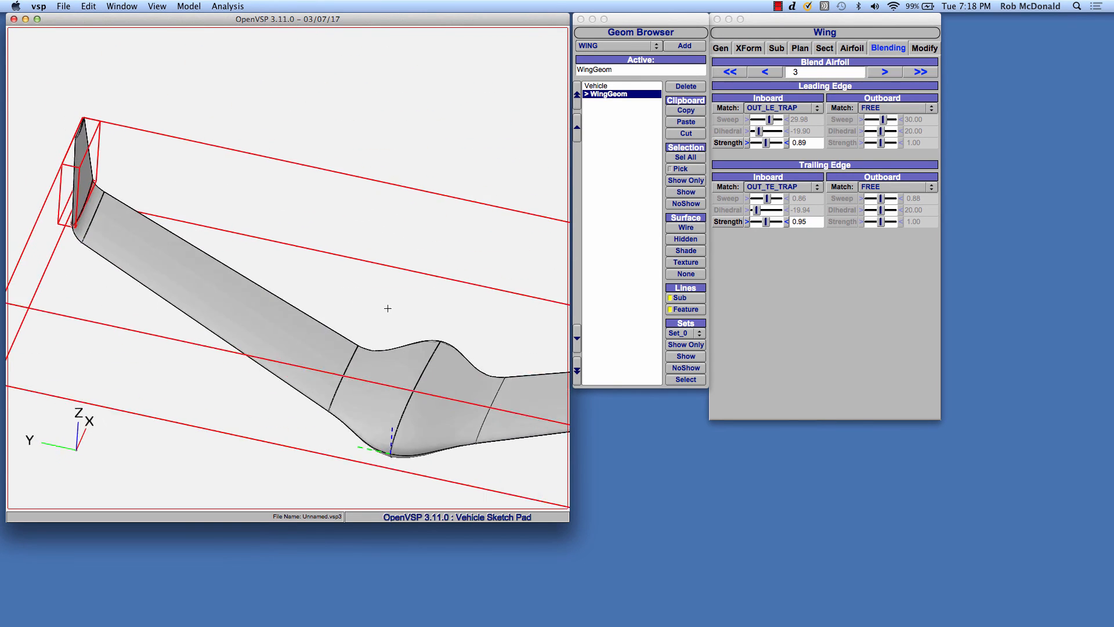
left_click_drag(387, 309, 344, 150)
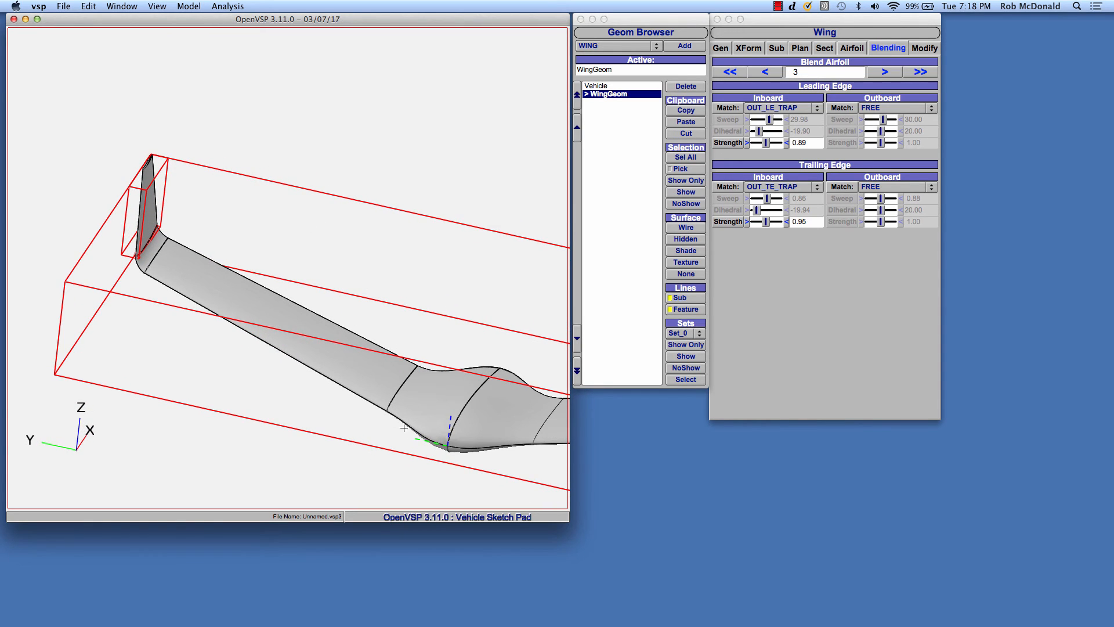
mouse_move(390, 396)
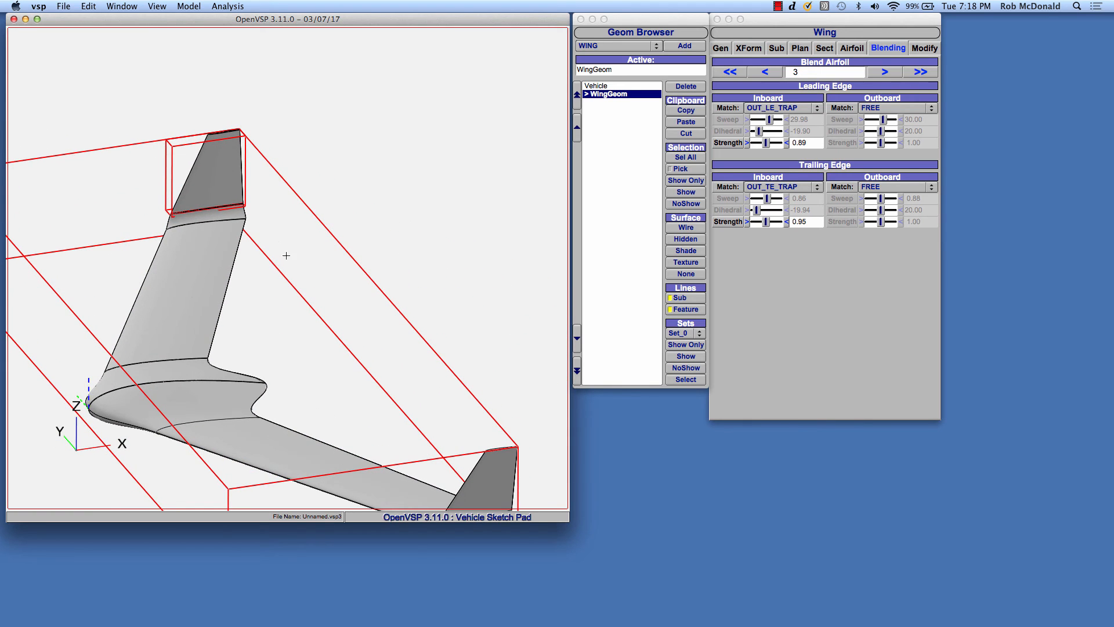
- Give section 3 a 35° sweep and 5° relative twist
left_click(823, 48)
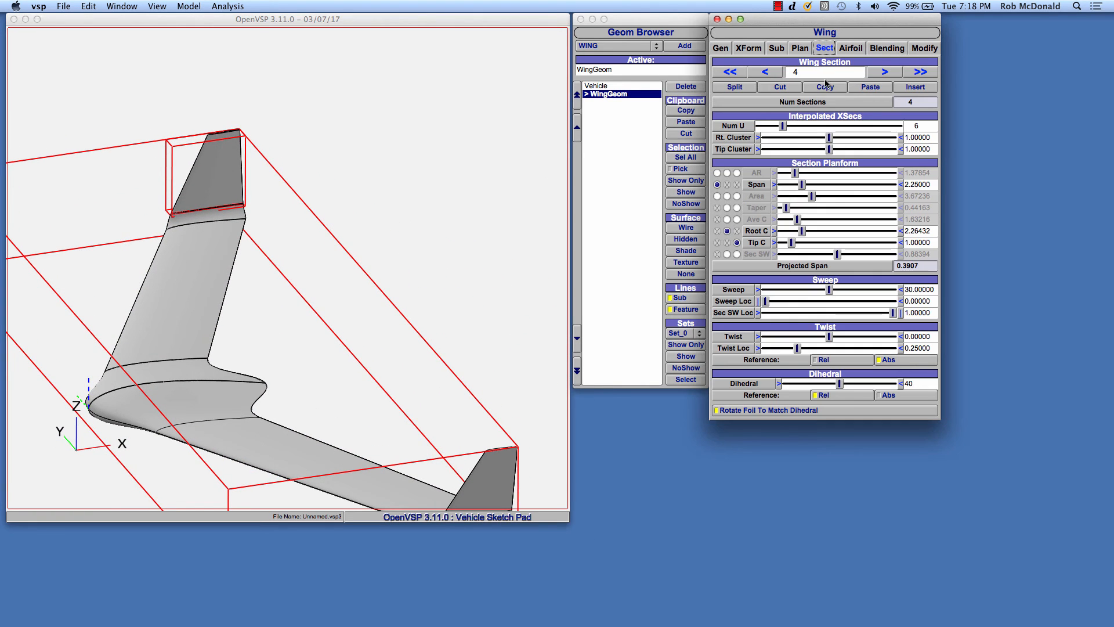
left_click(765, 72)
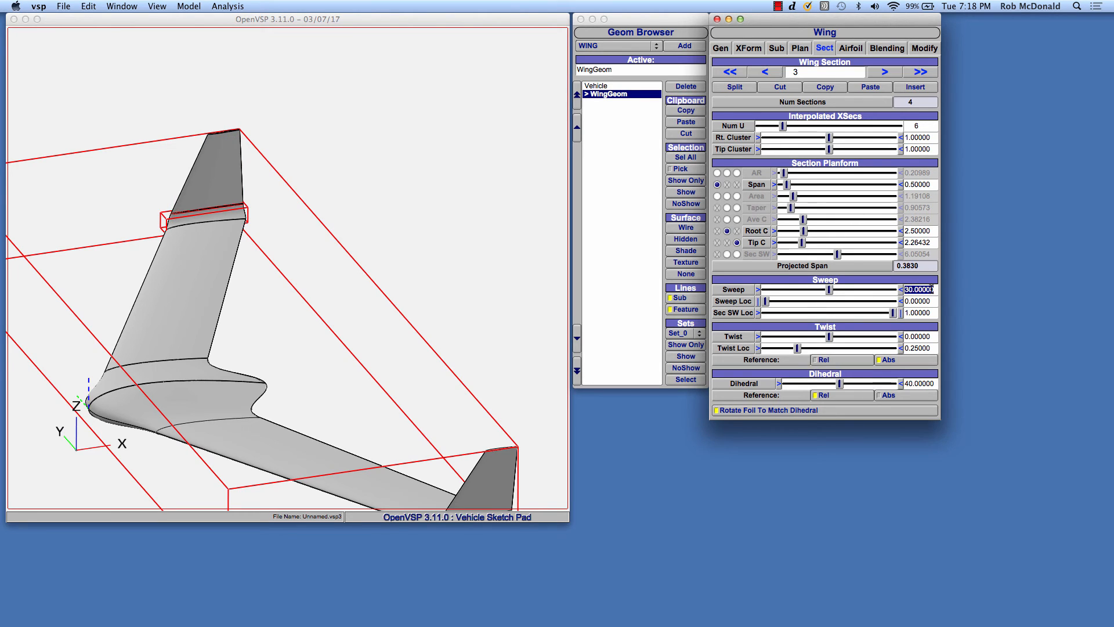
type("35")
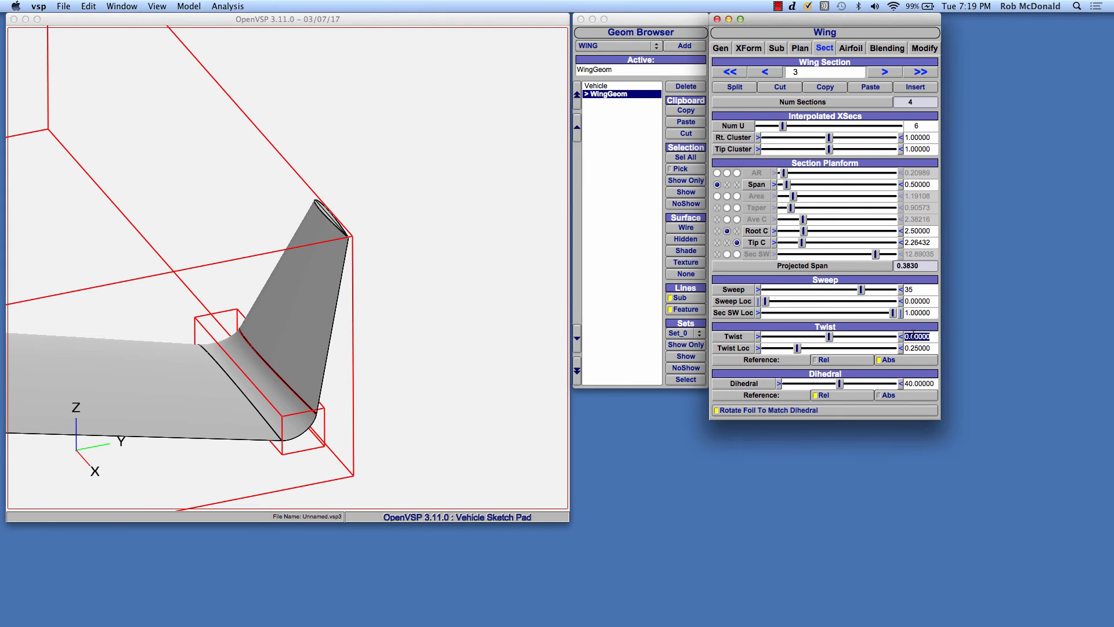
type("5")
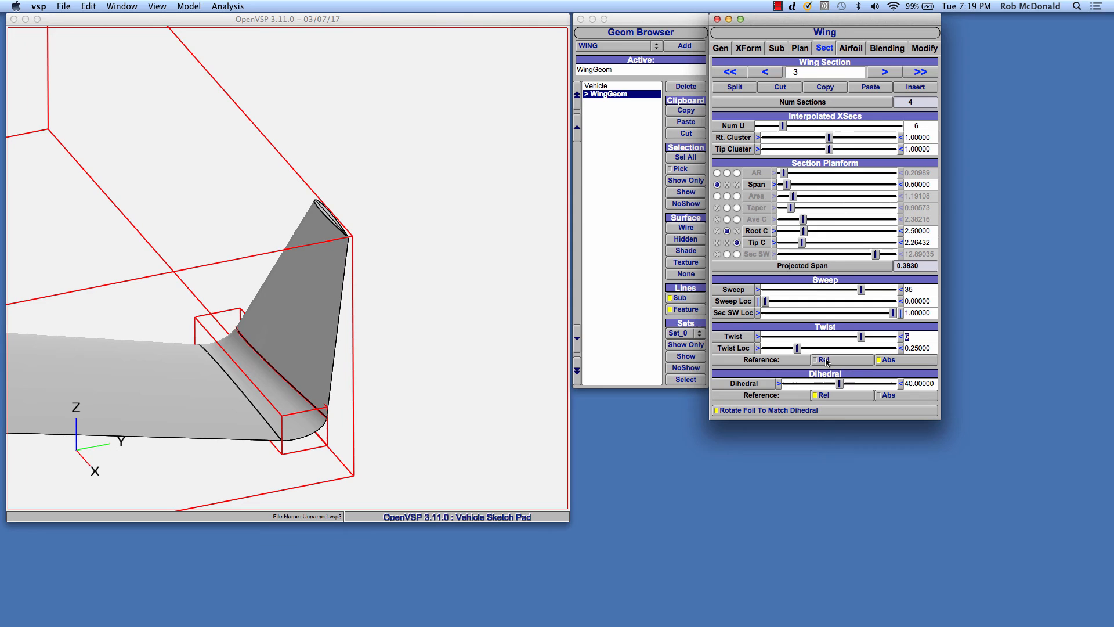
left_click(815, 360)
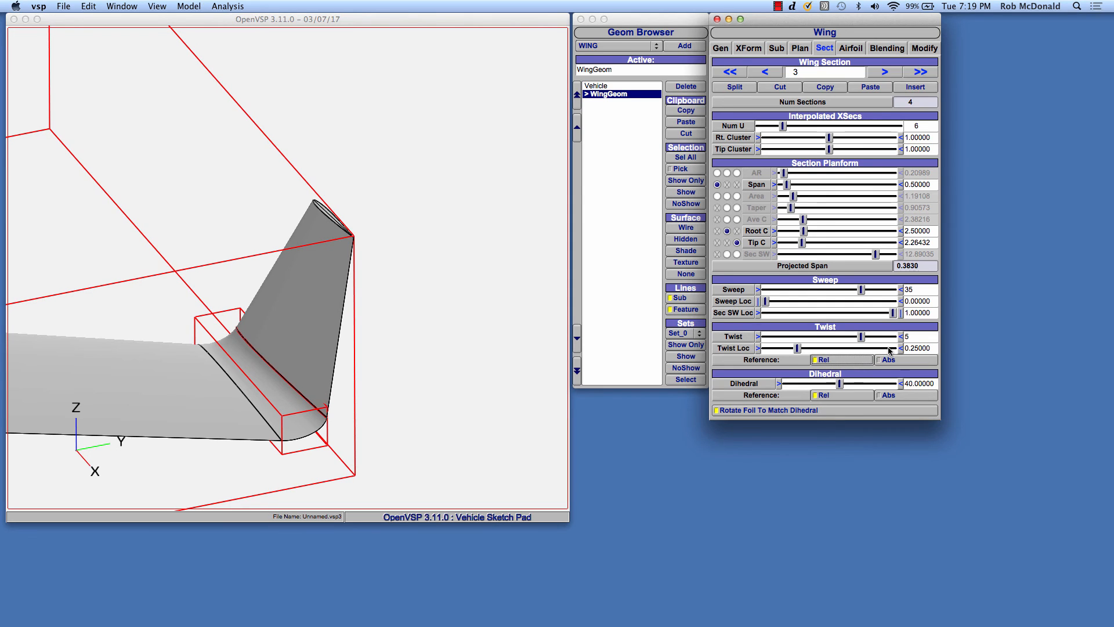
mouse_move(868, 342)
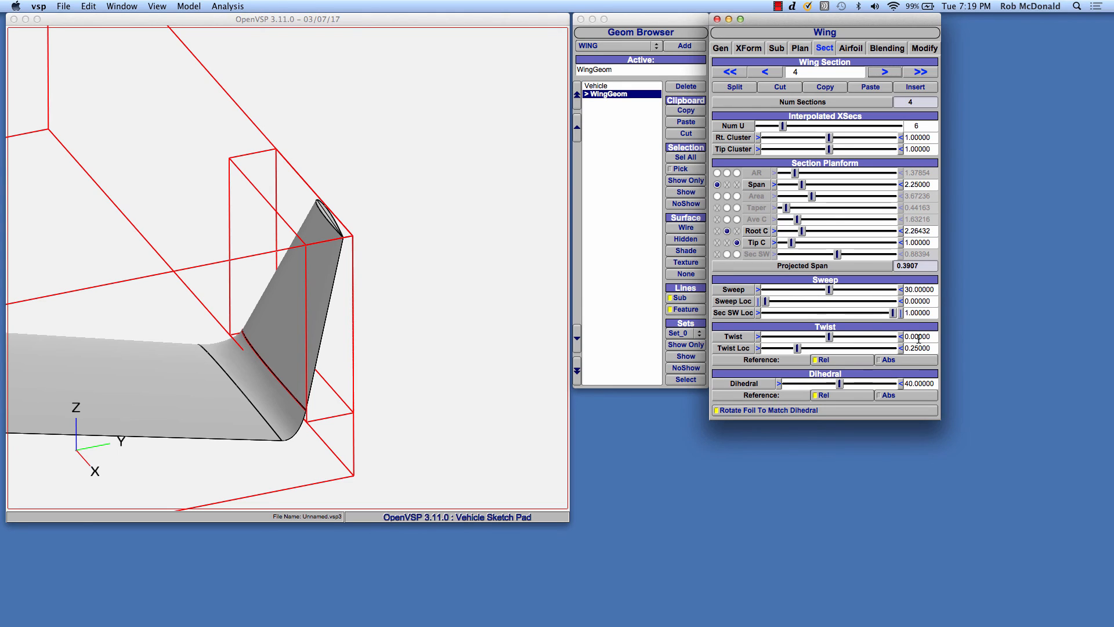
- Give the fourth section 5° of twist
left_click(917, 335)
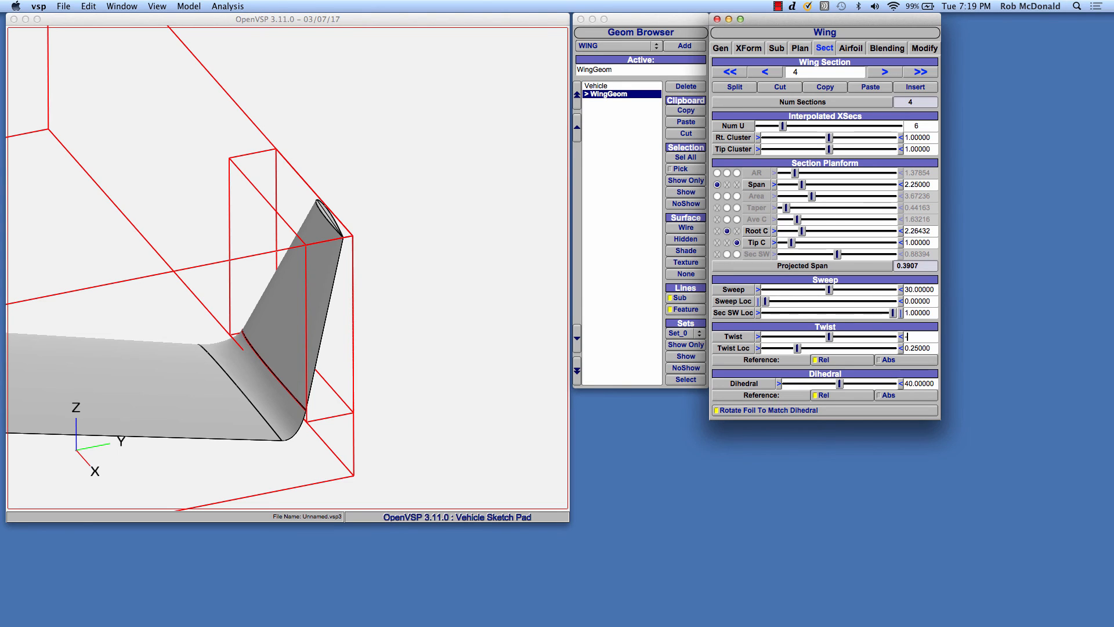
type("5")
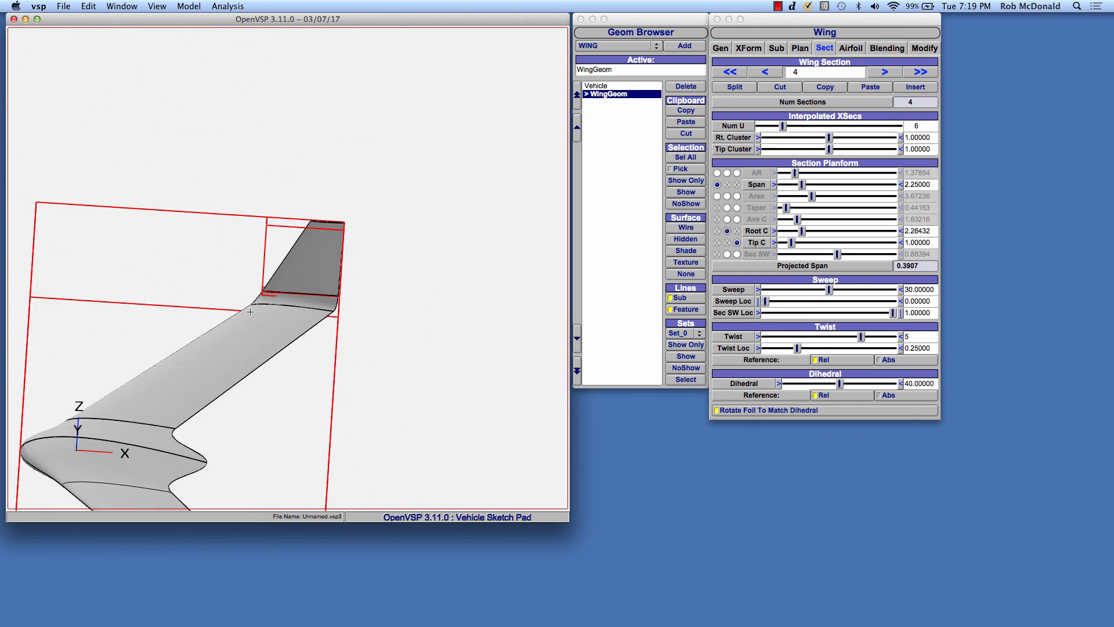
left_click_drag(248, 313, 298, 278)
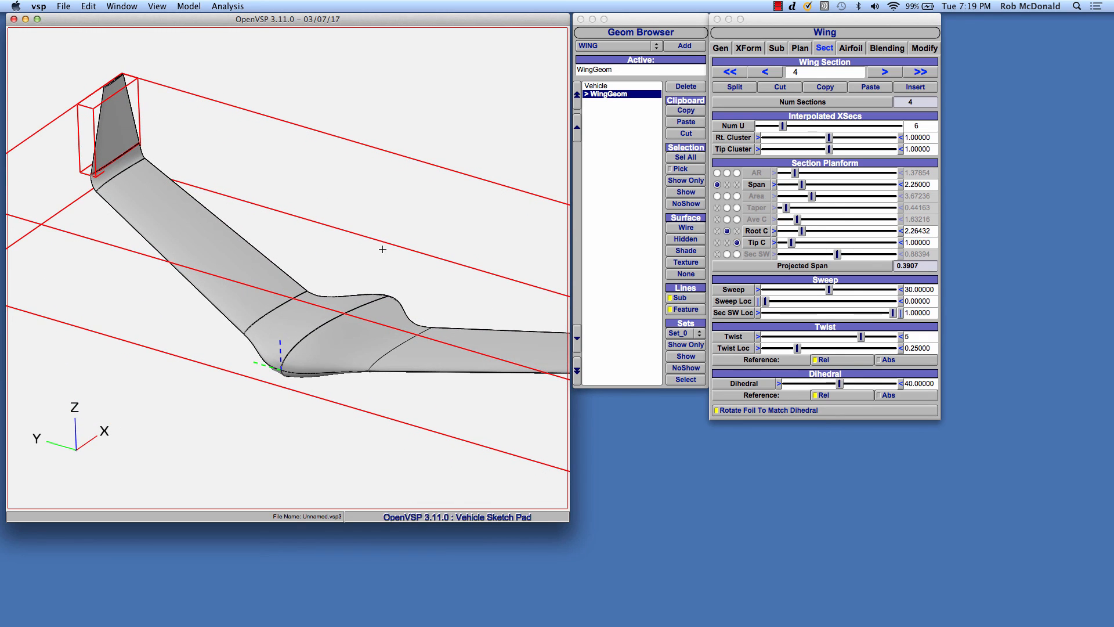
mouse_move(374, 250)
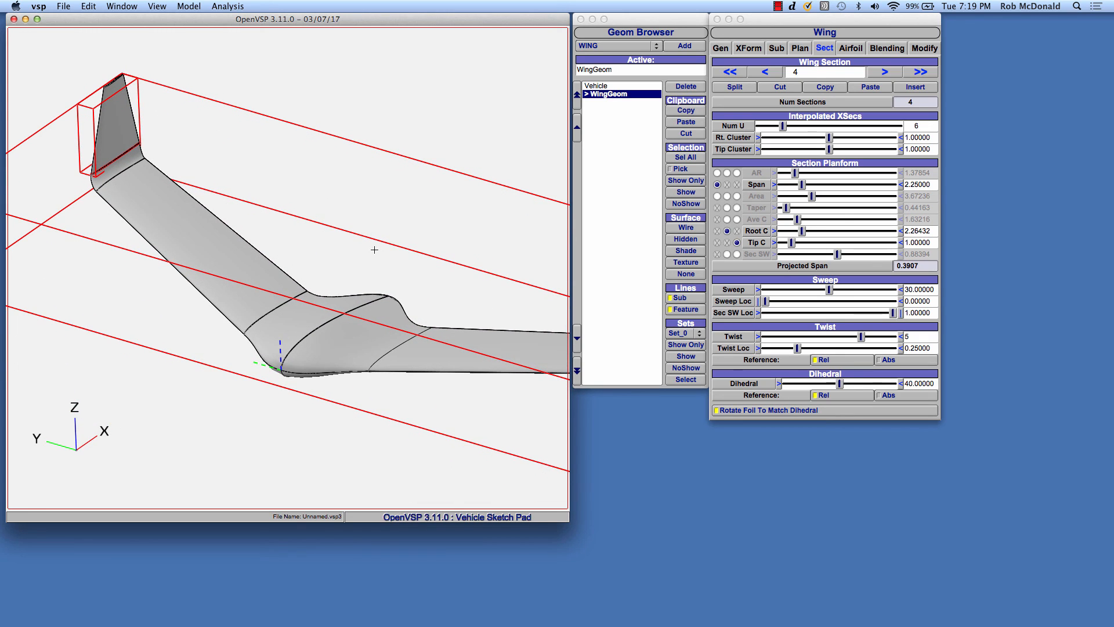
mouse_move(963, 97)
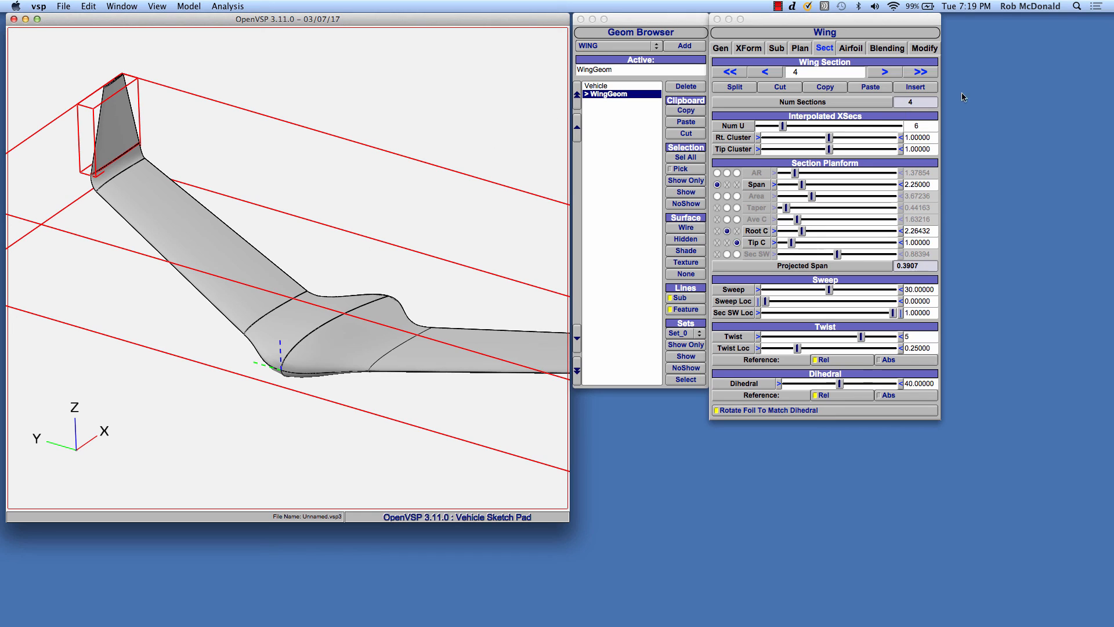
- Show Blend Airfoil 3's settings on the Blending tab again
left_click(887, 48)
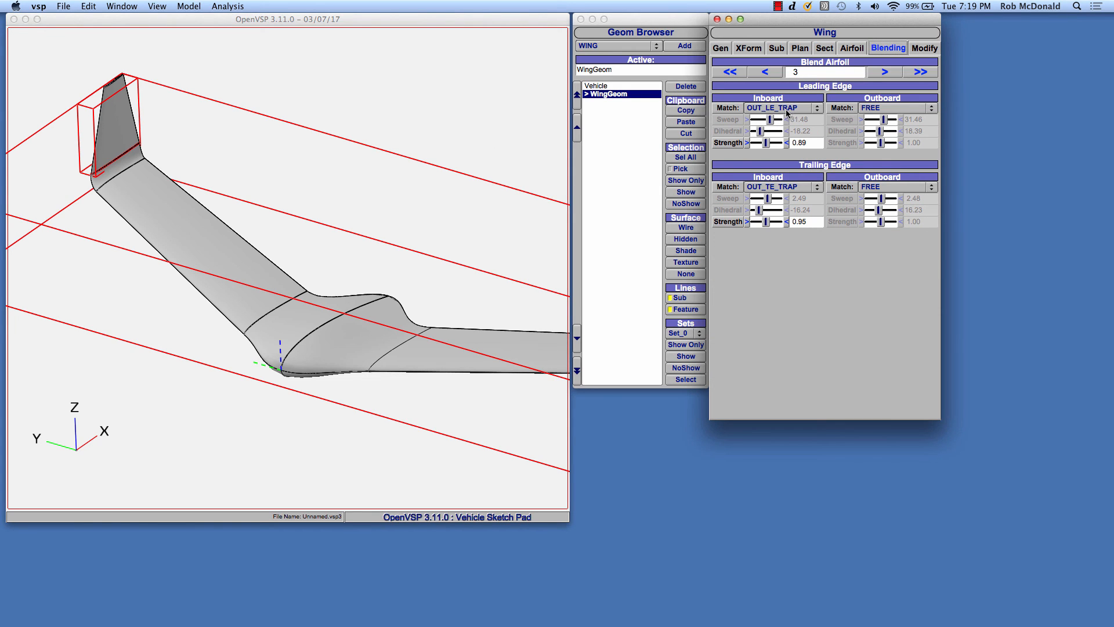
mouse_move(104, 209)
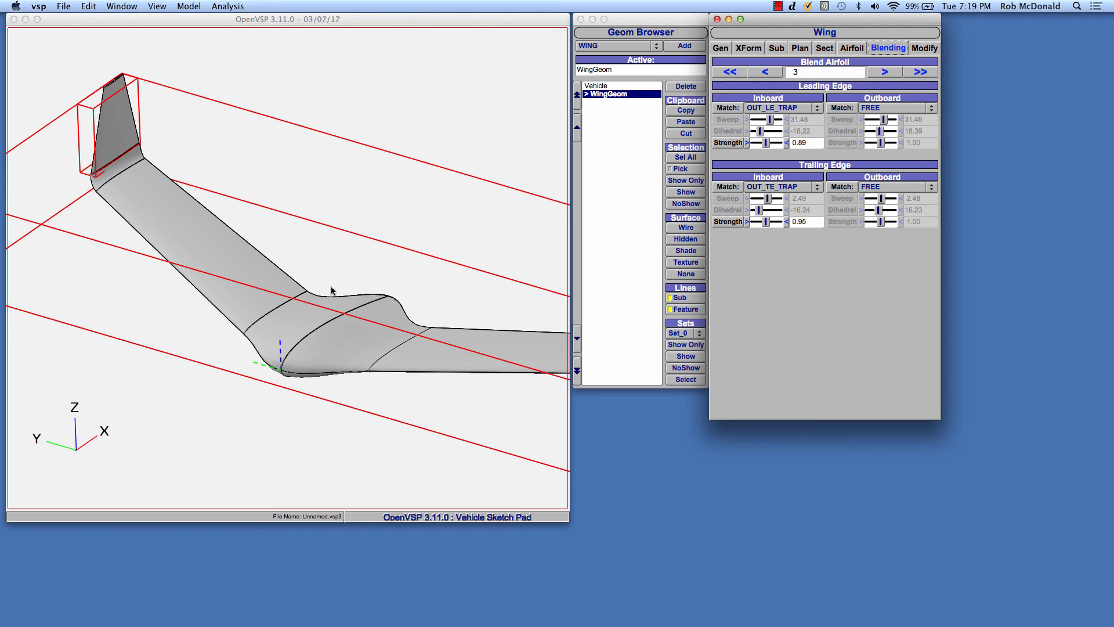
mouse_move(353, 315)
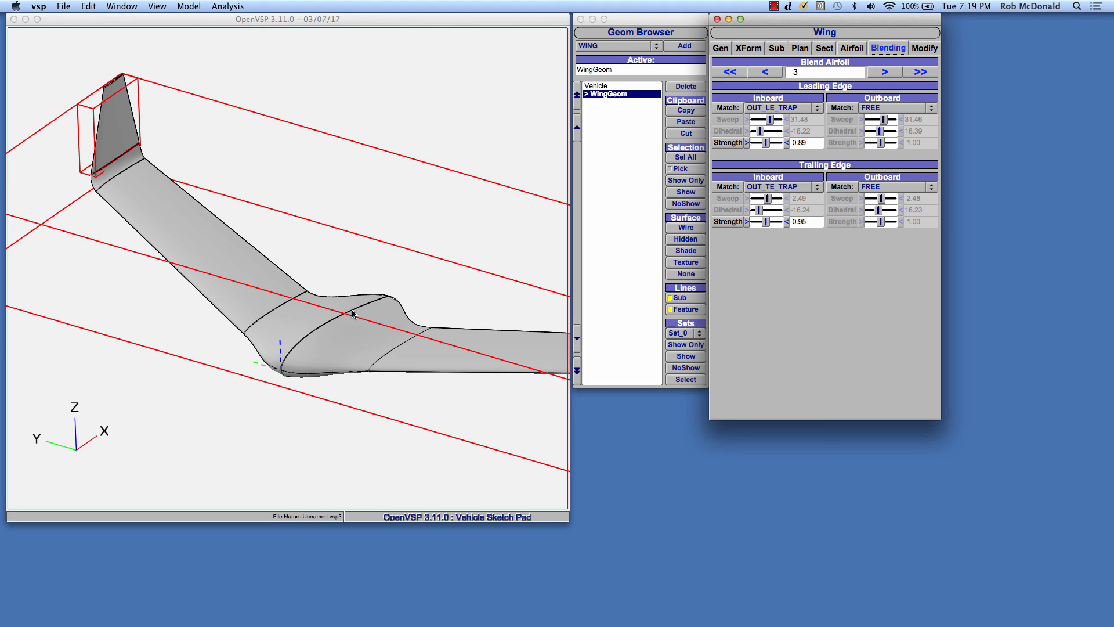
mouse_move(242, 288)
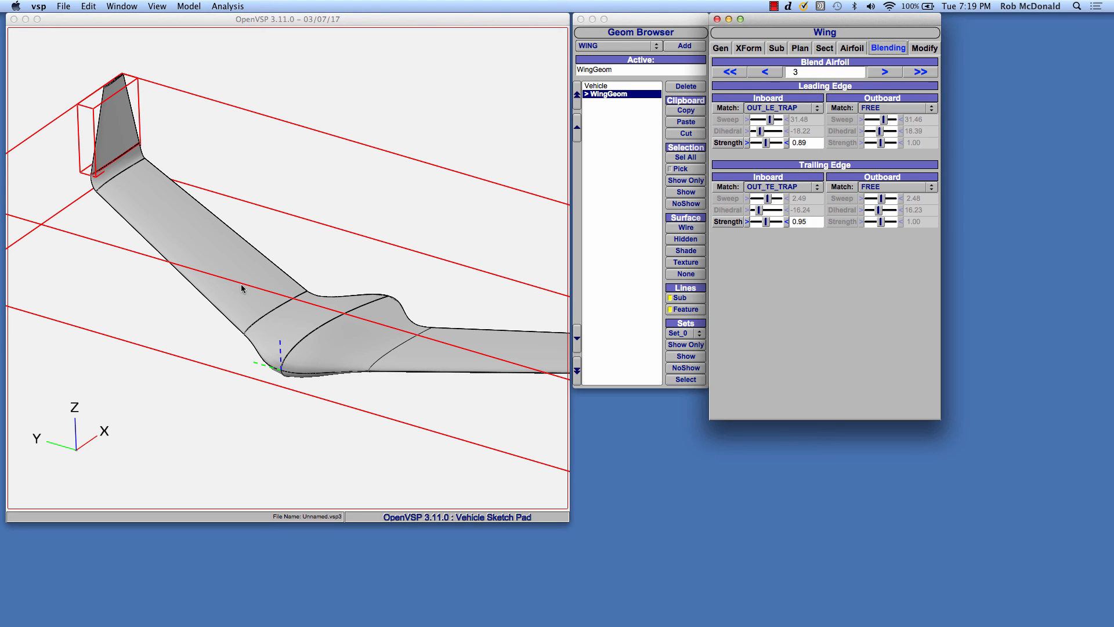
mouse_move(321, 279)
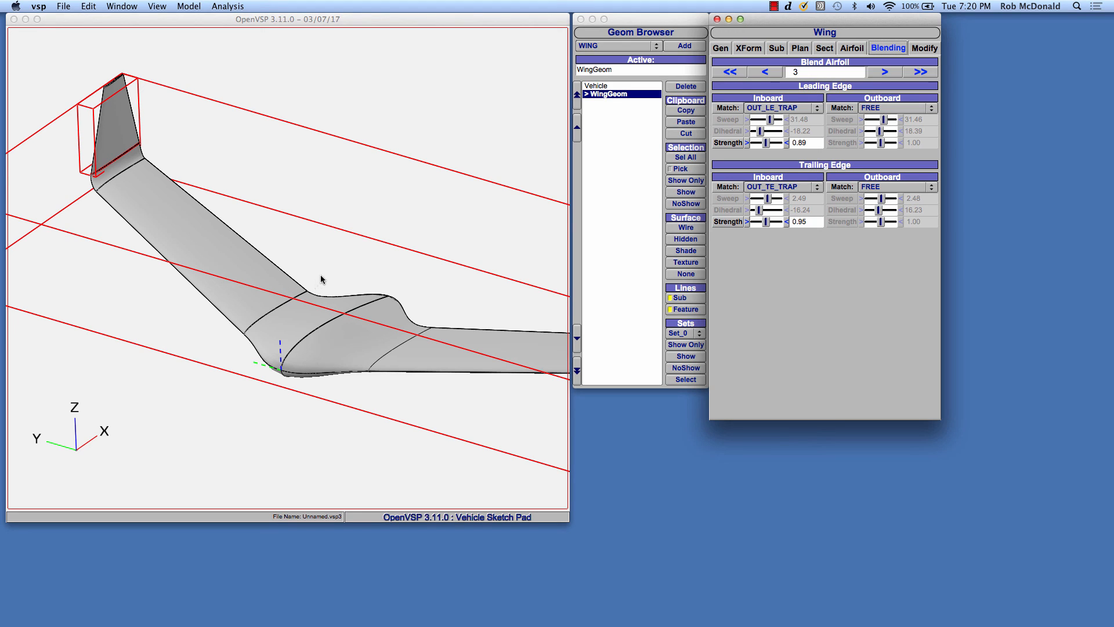